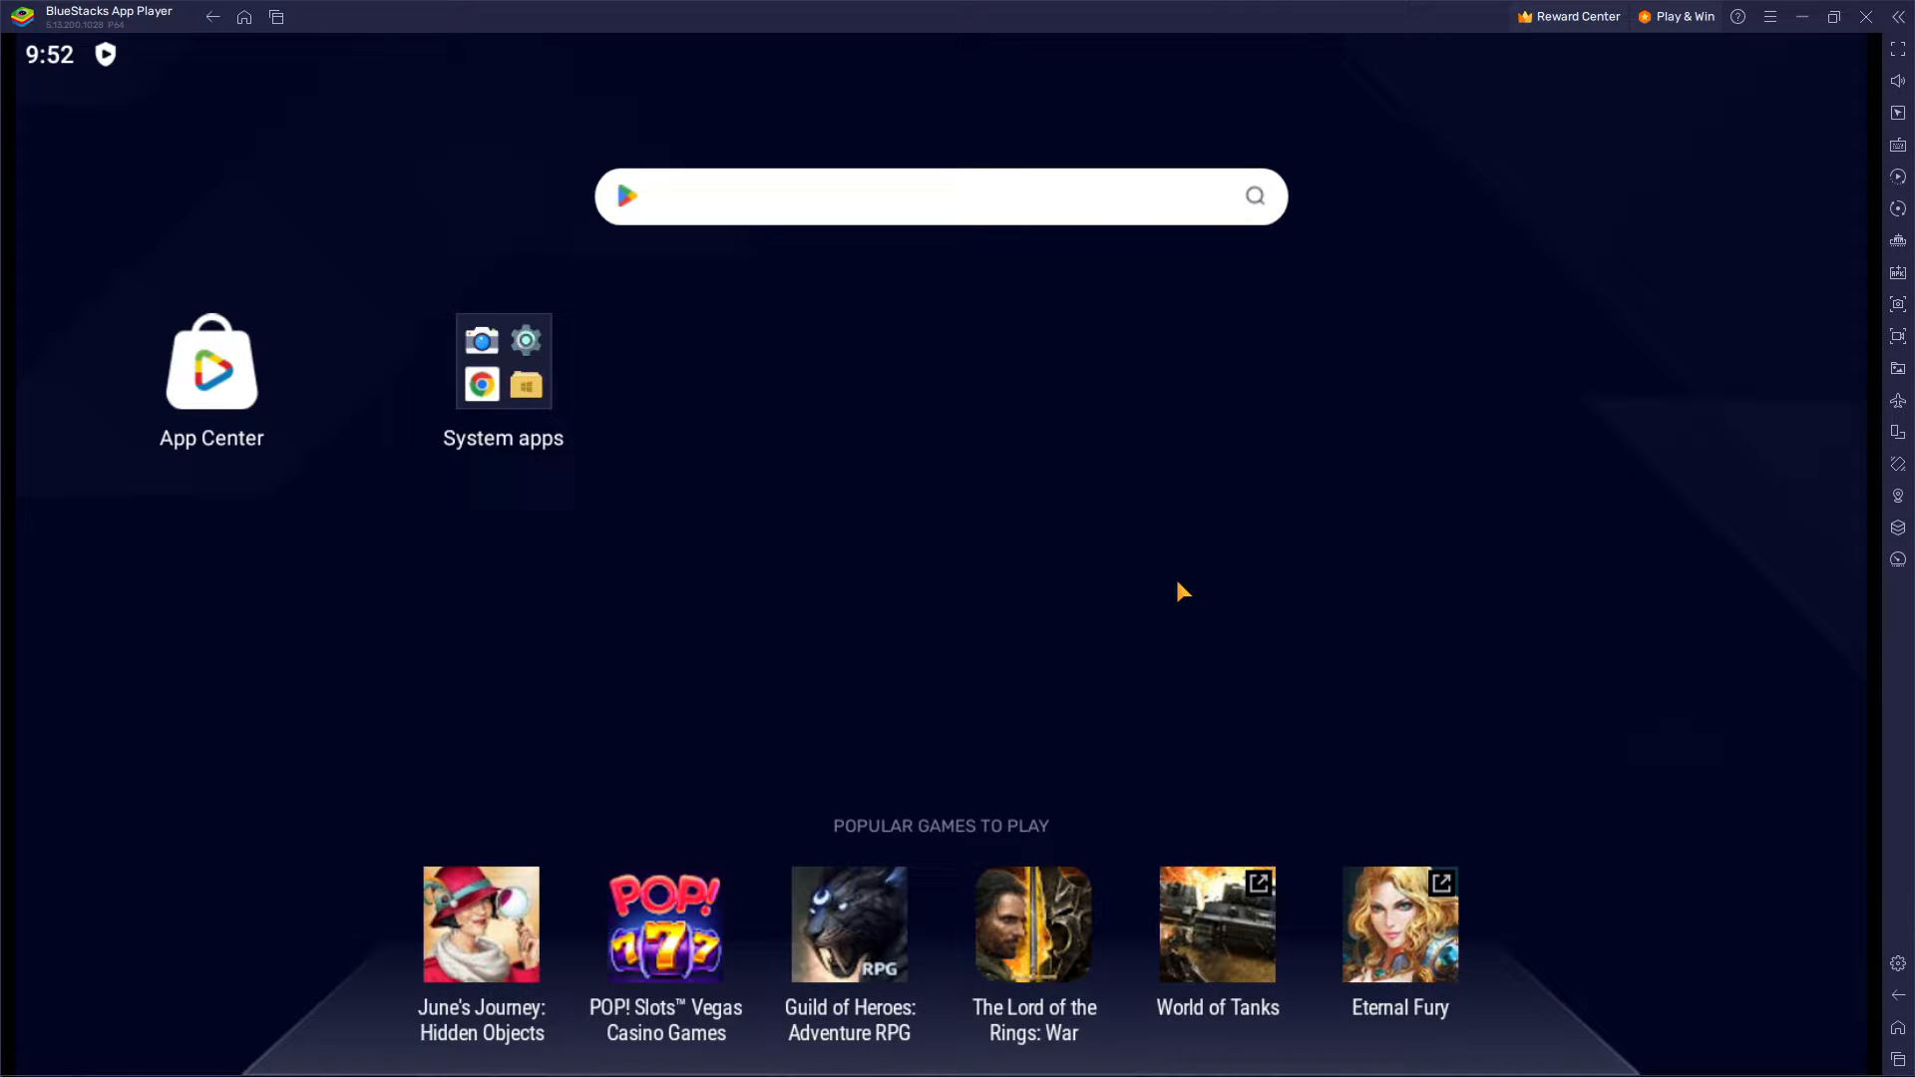
{"action": "mouse_move", "coordinate": [993, 445]}
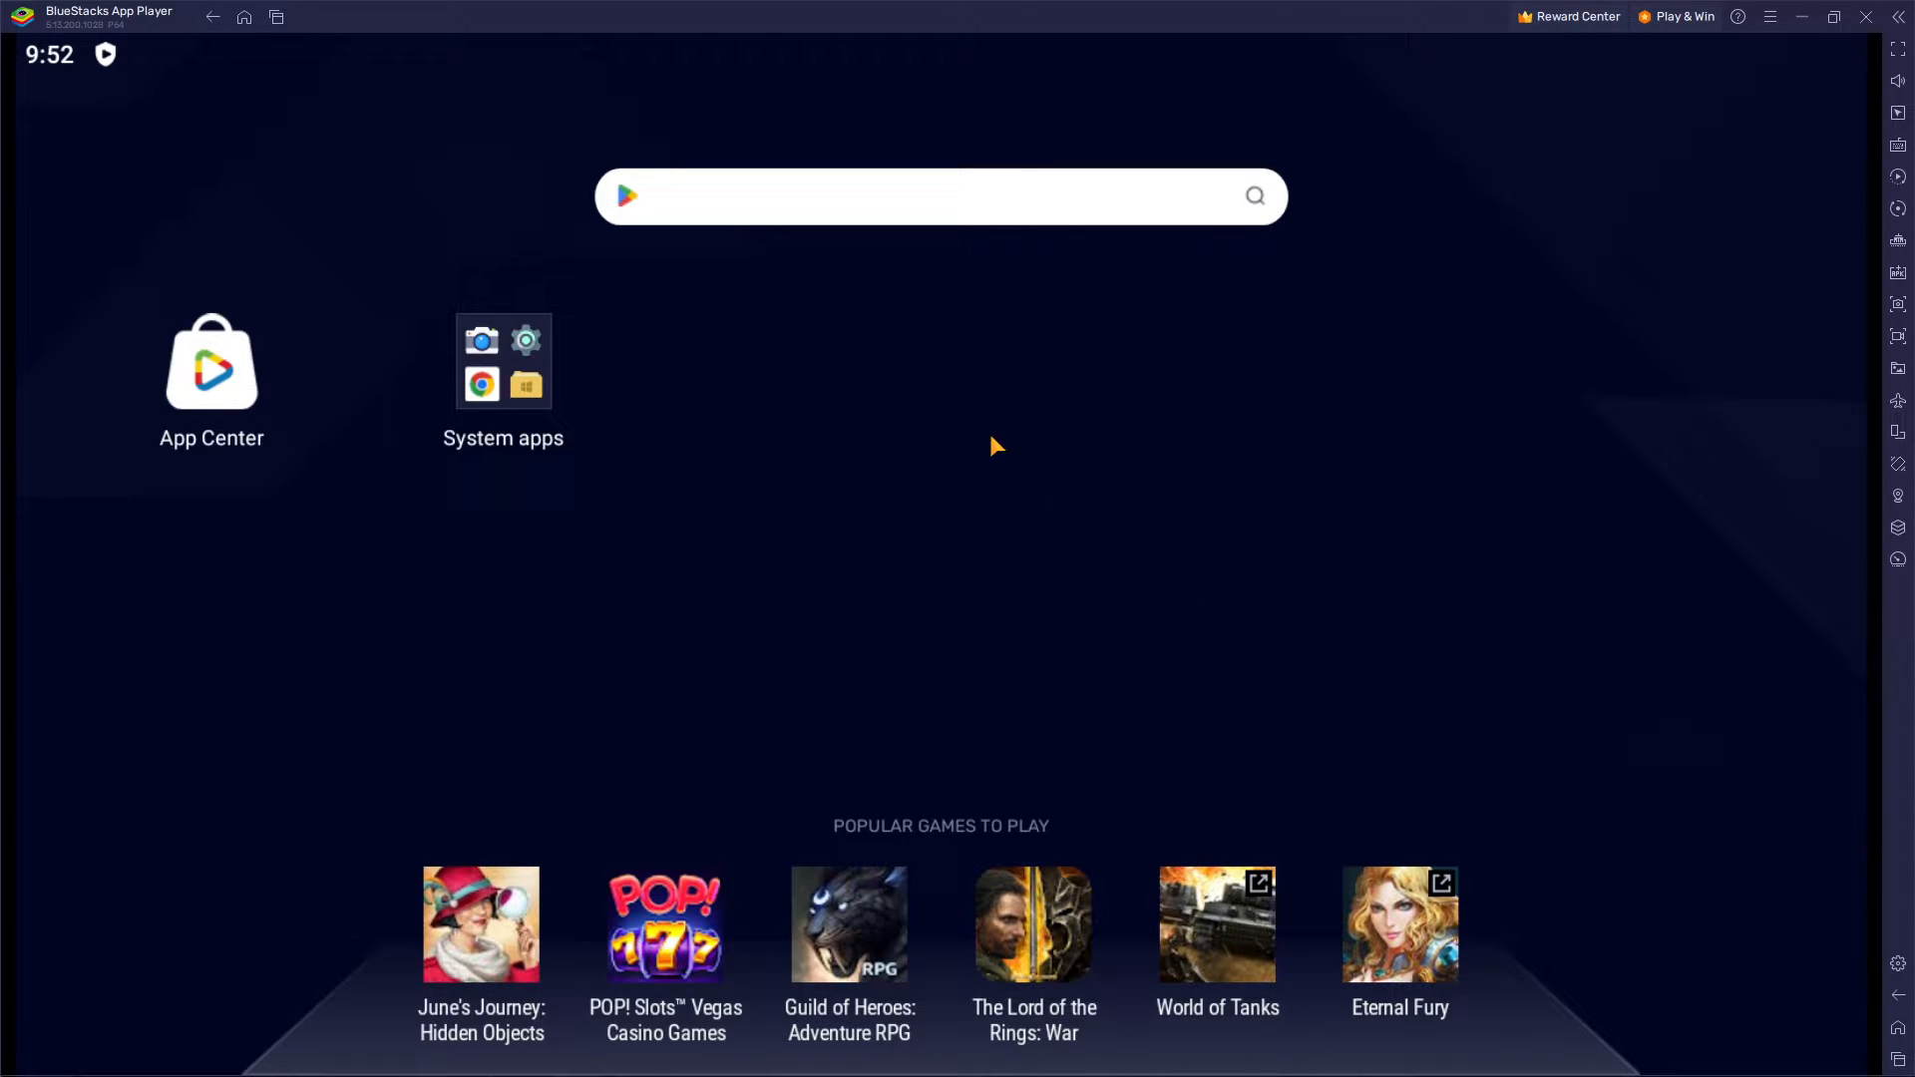
{"action": "mouse_move", "coordinate": [715, 212]}
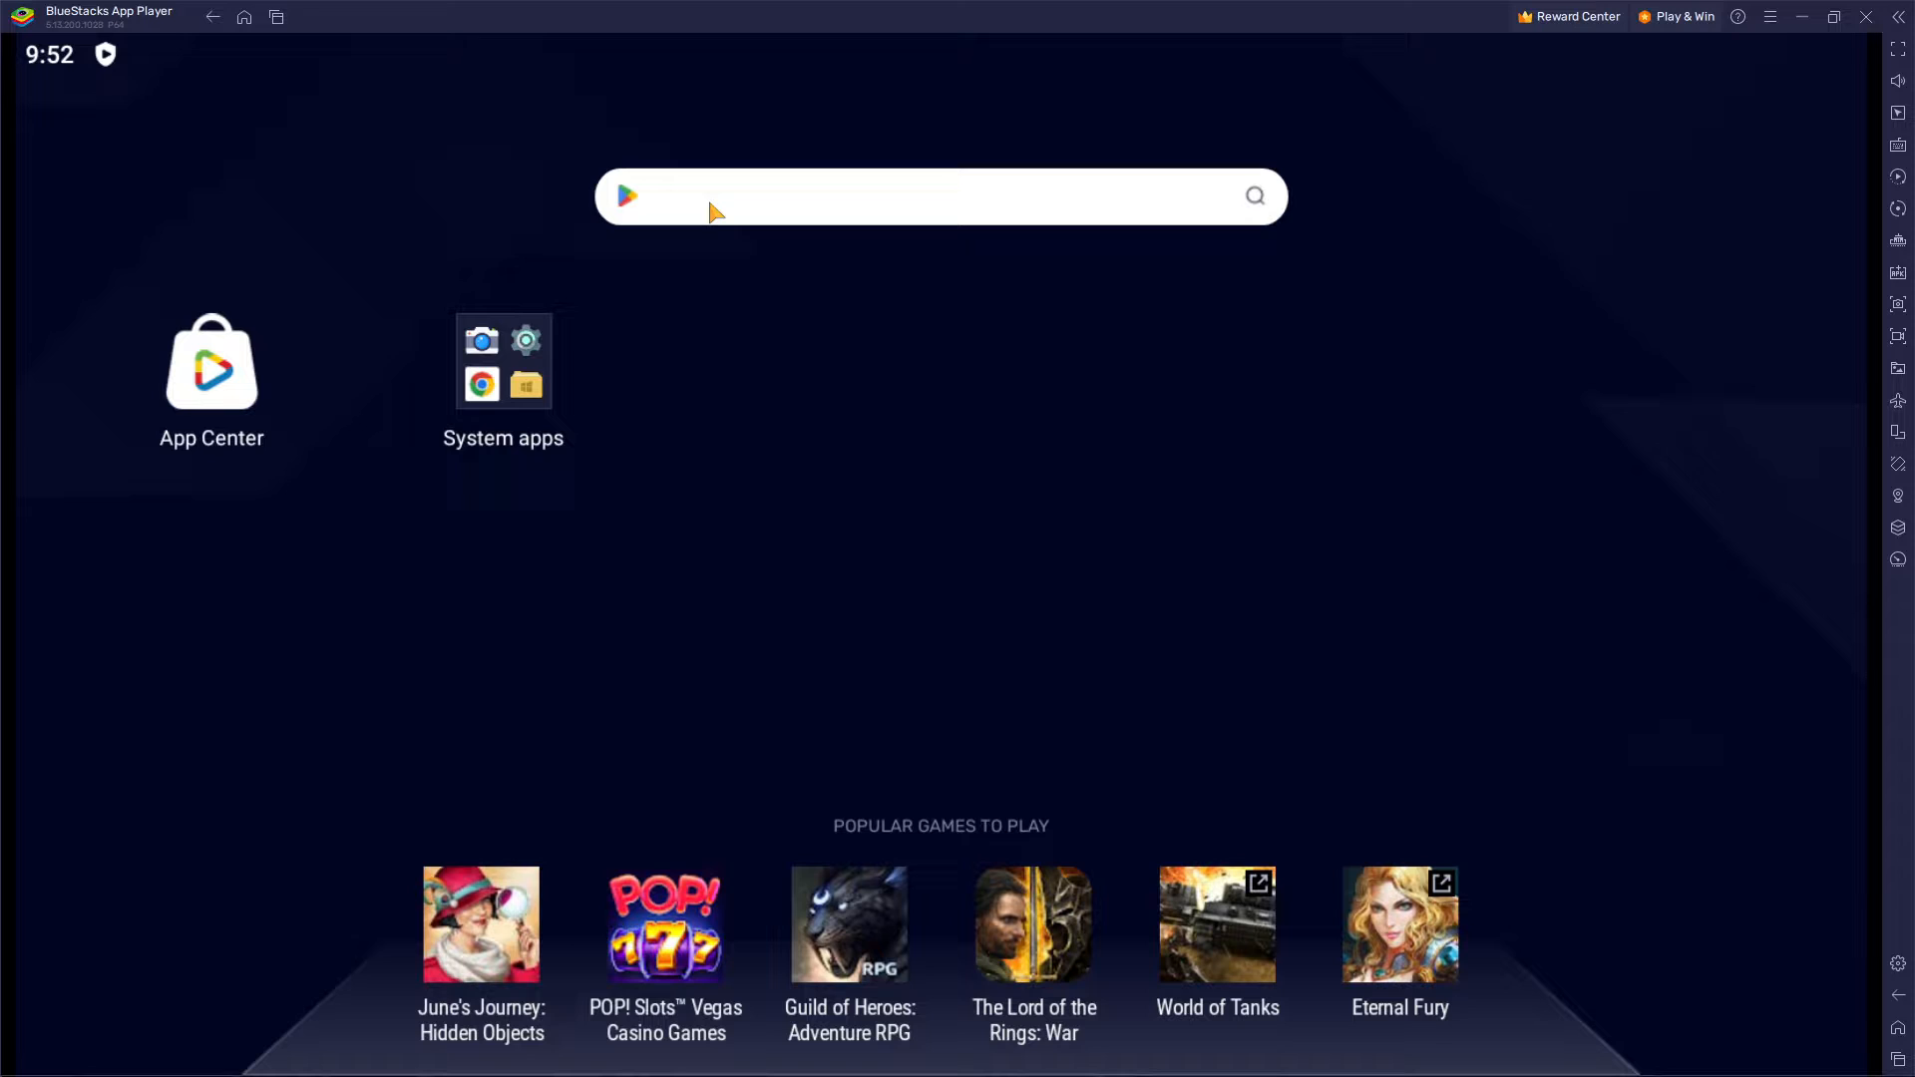
{"action": "mouse_move", "coordinate": [896, 443]}
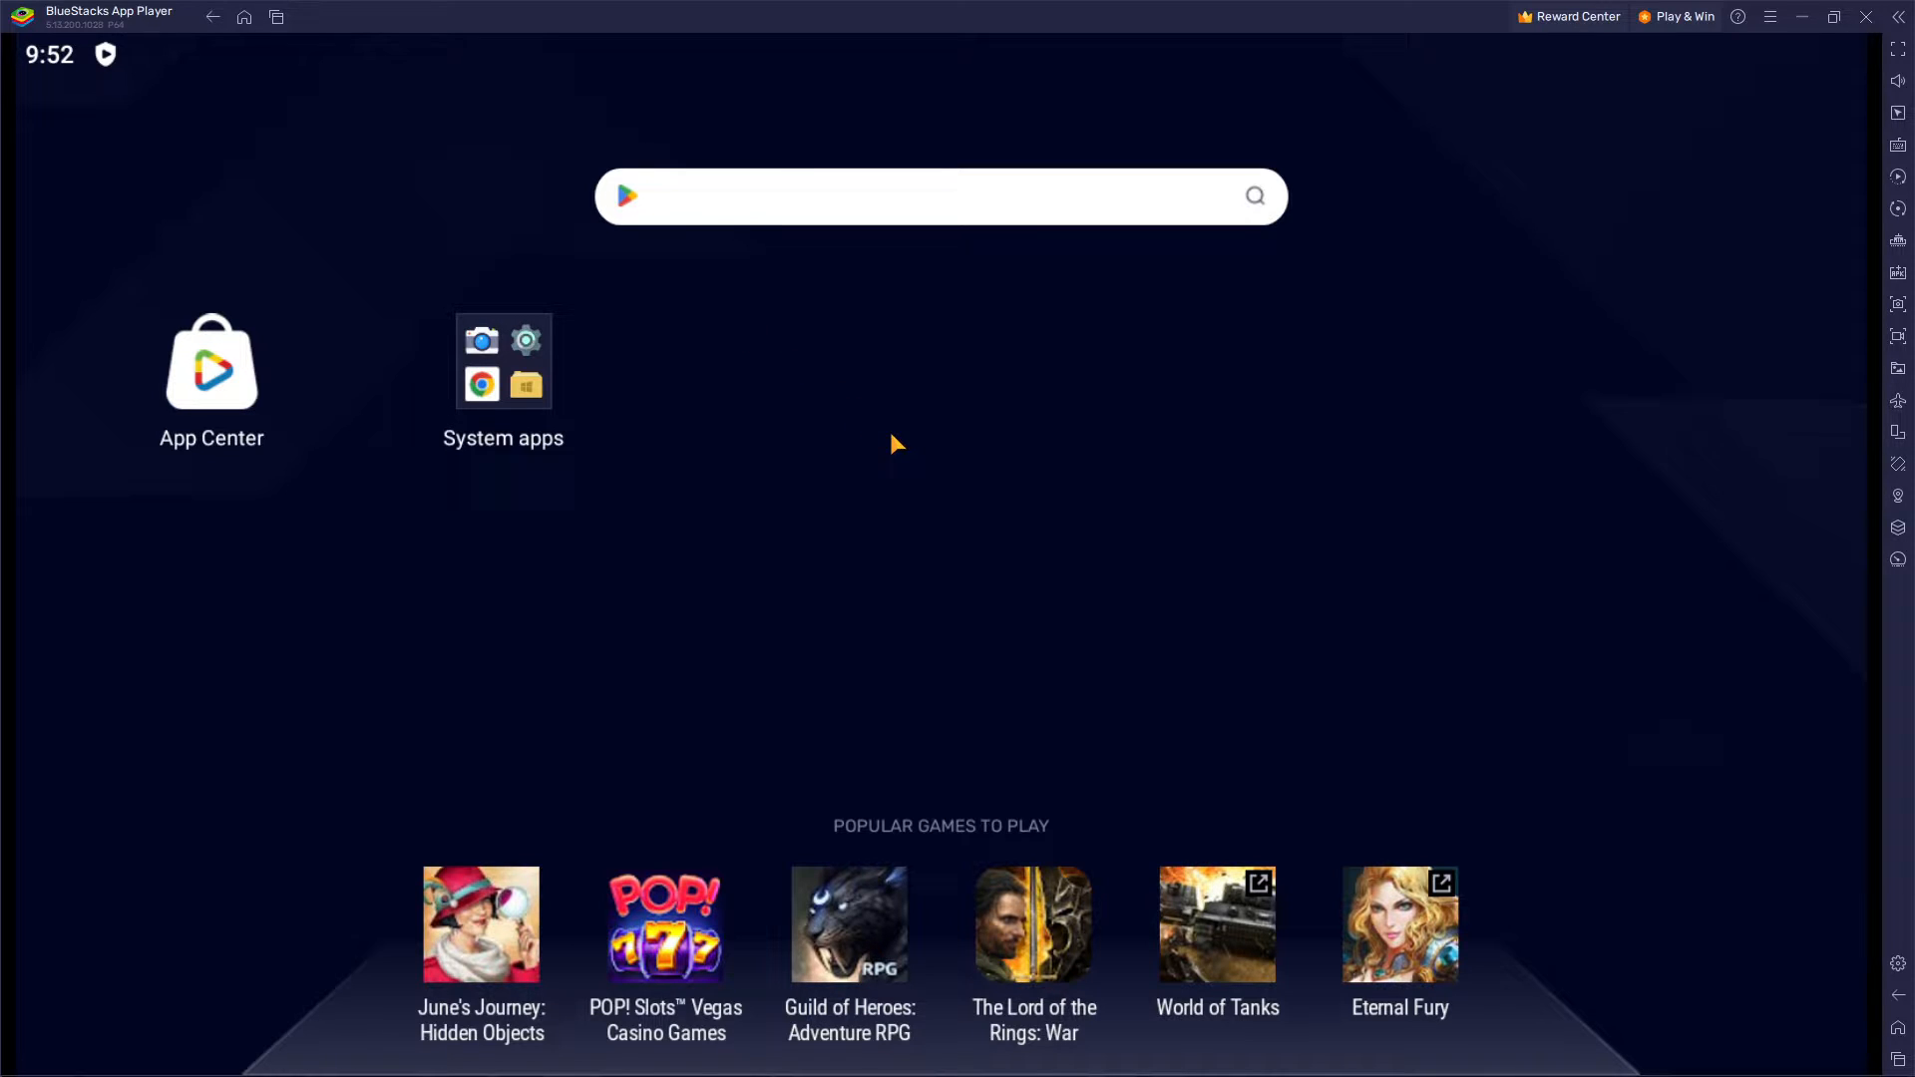
Search the home-screen app catalogue for 'among us'
{"action": "left_click", "coordinate": [940, 198]}
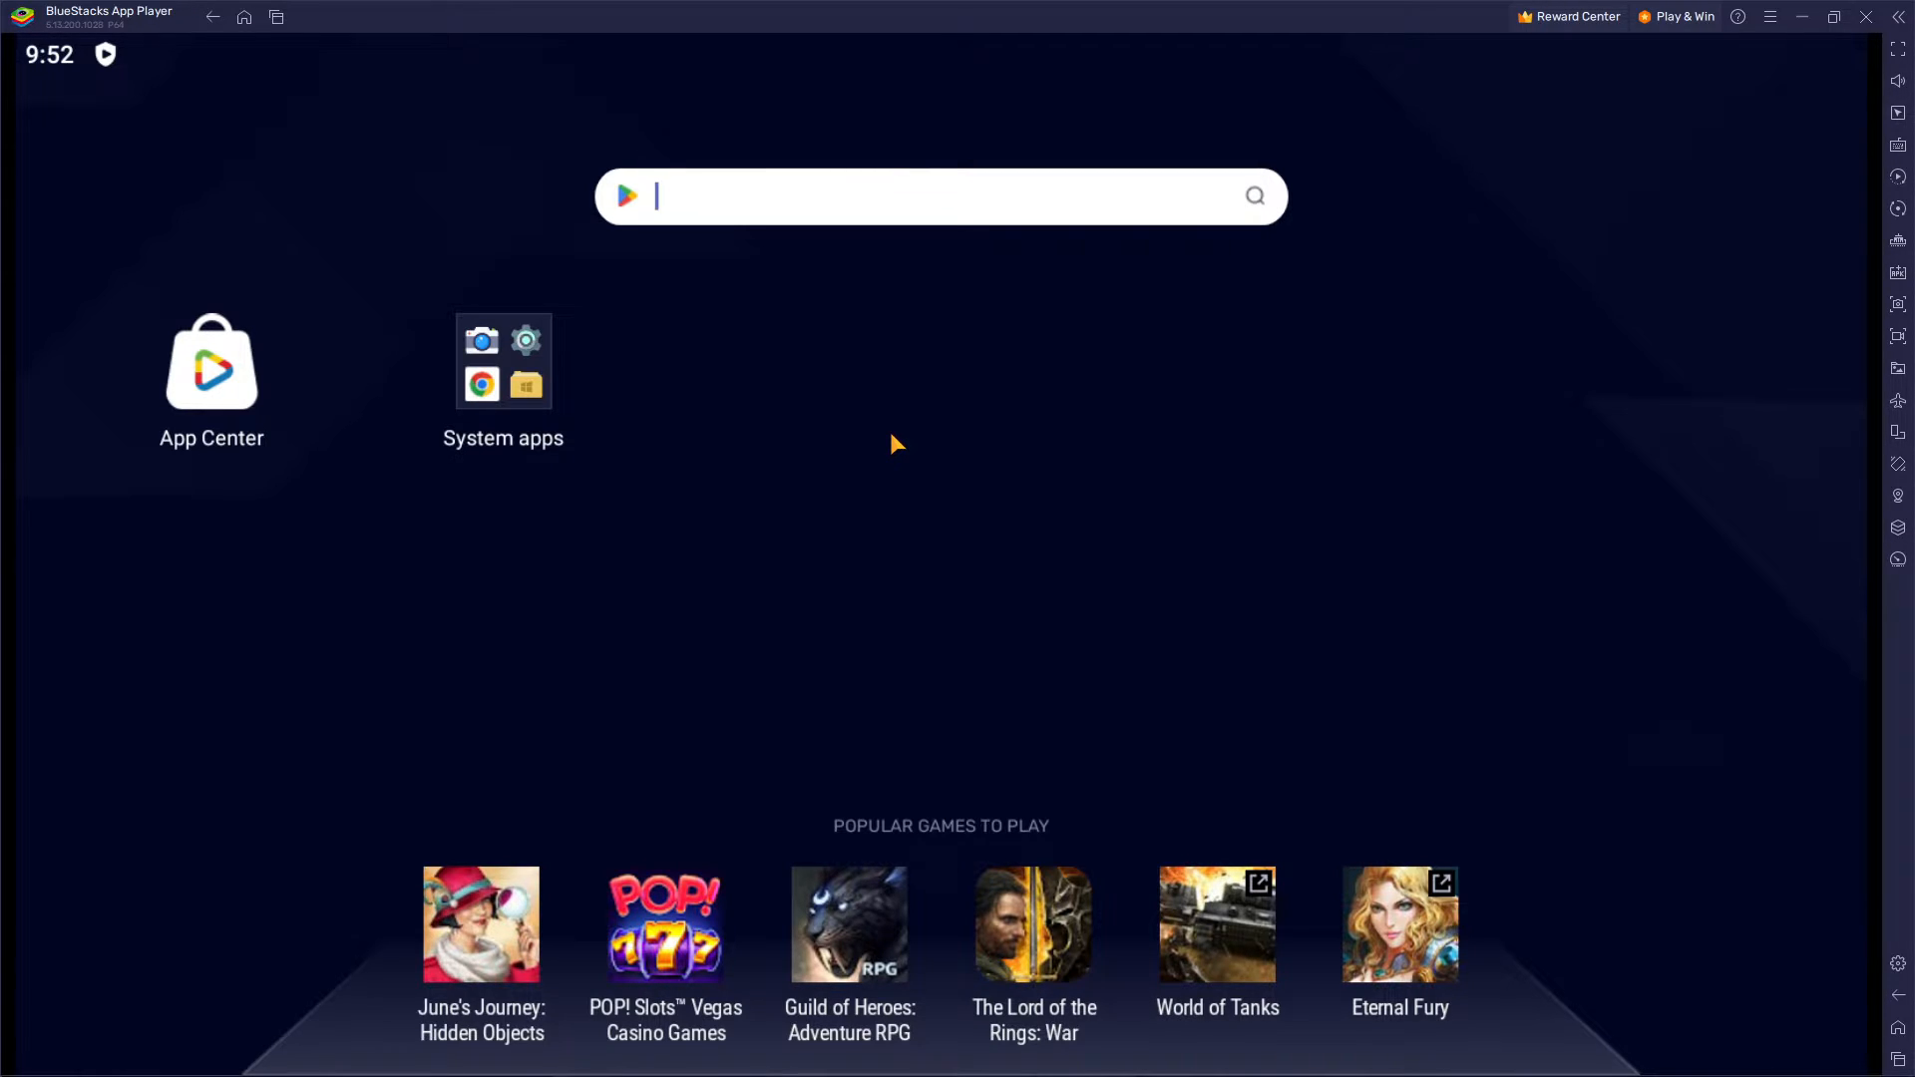
{"action": "type", "text": "amon"}
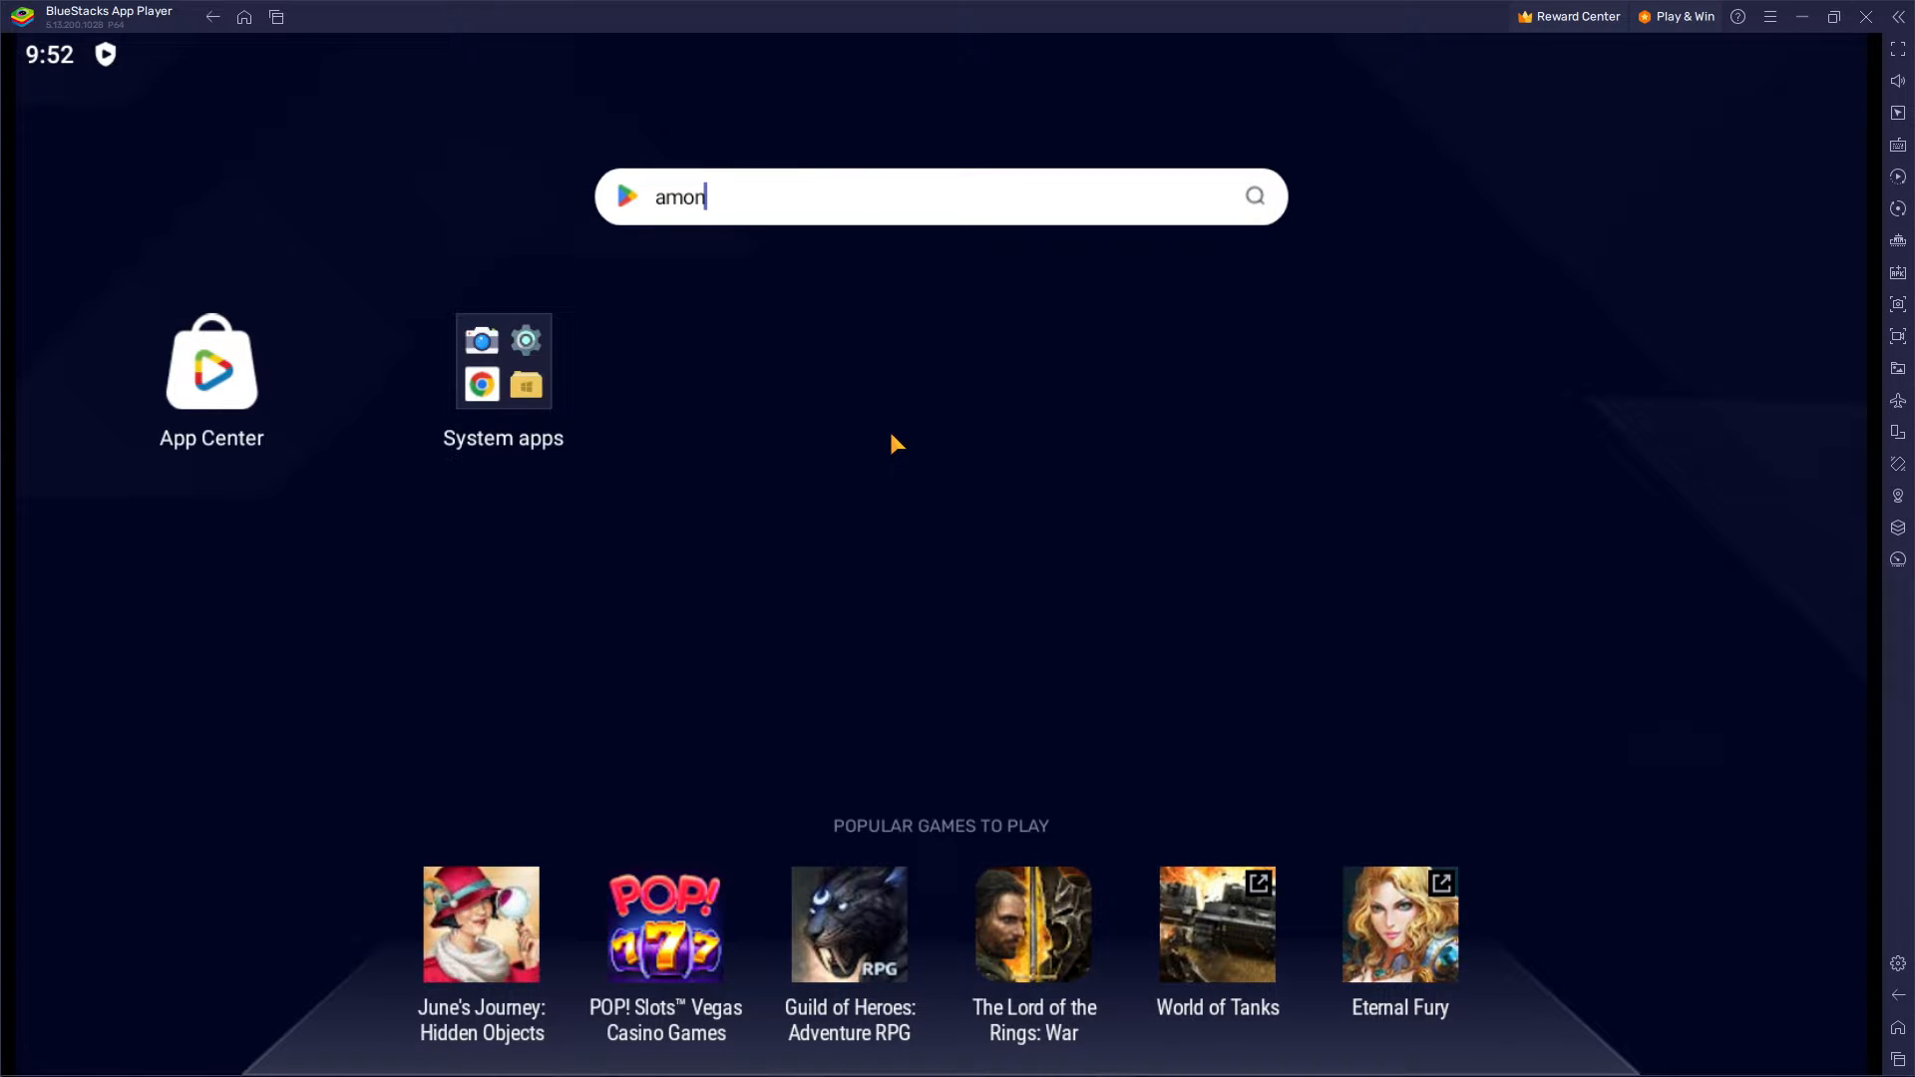
{"action": "type", "text": "g us"}
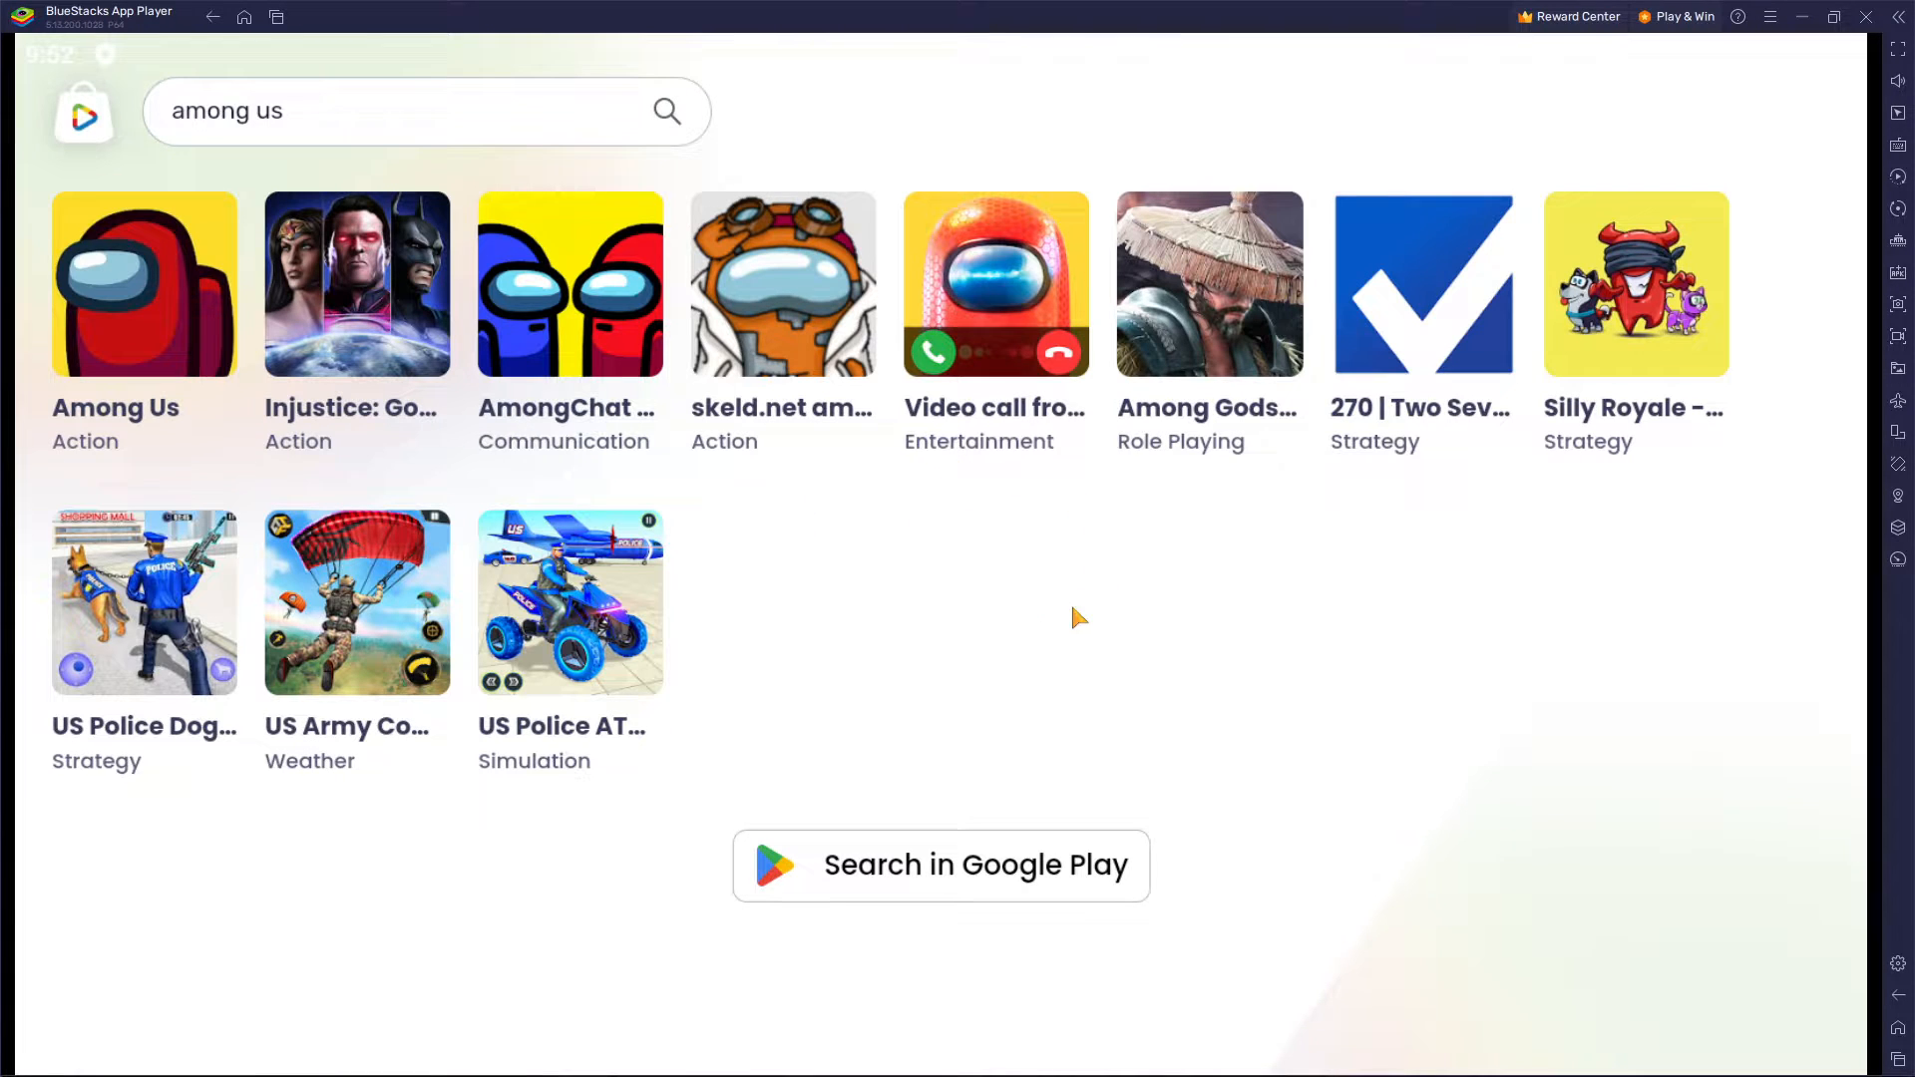
{"action": "mouse_move", "coordinate": [140, 293]}
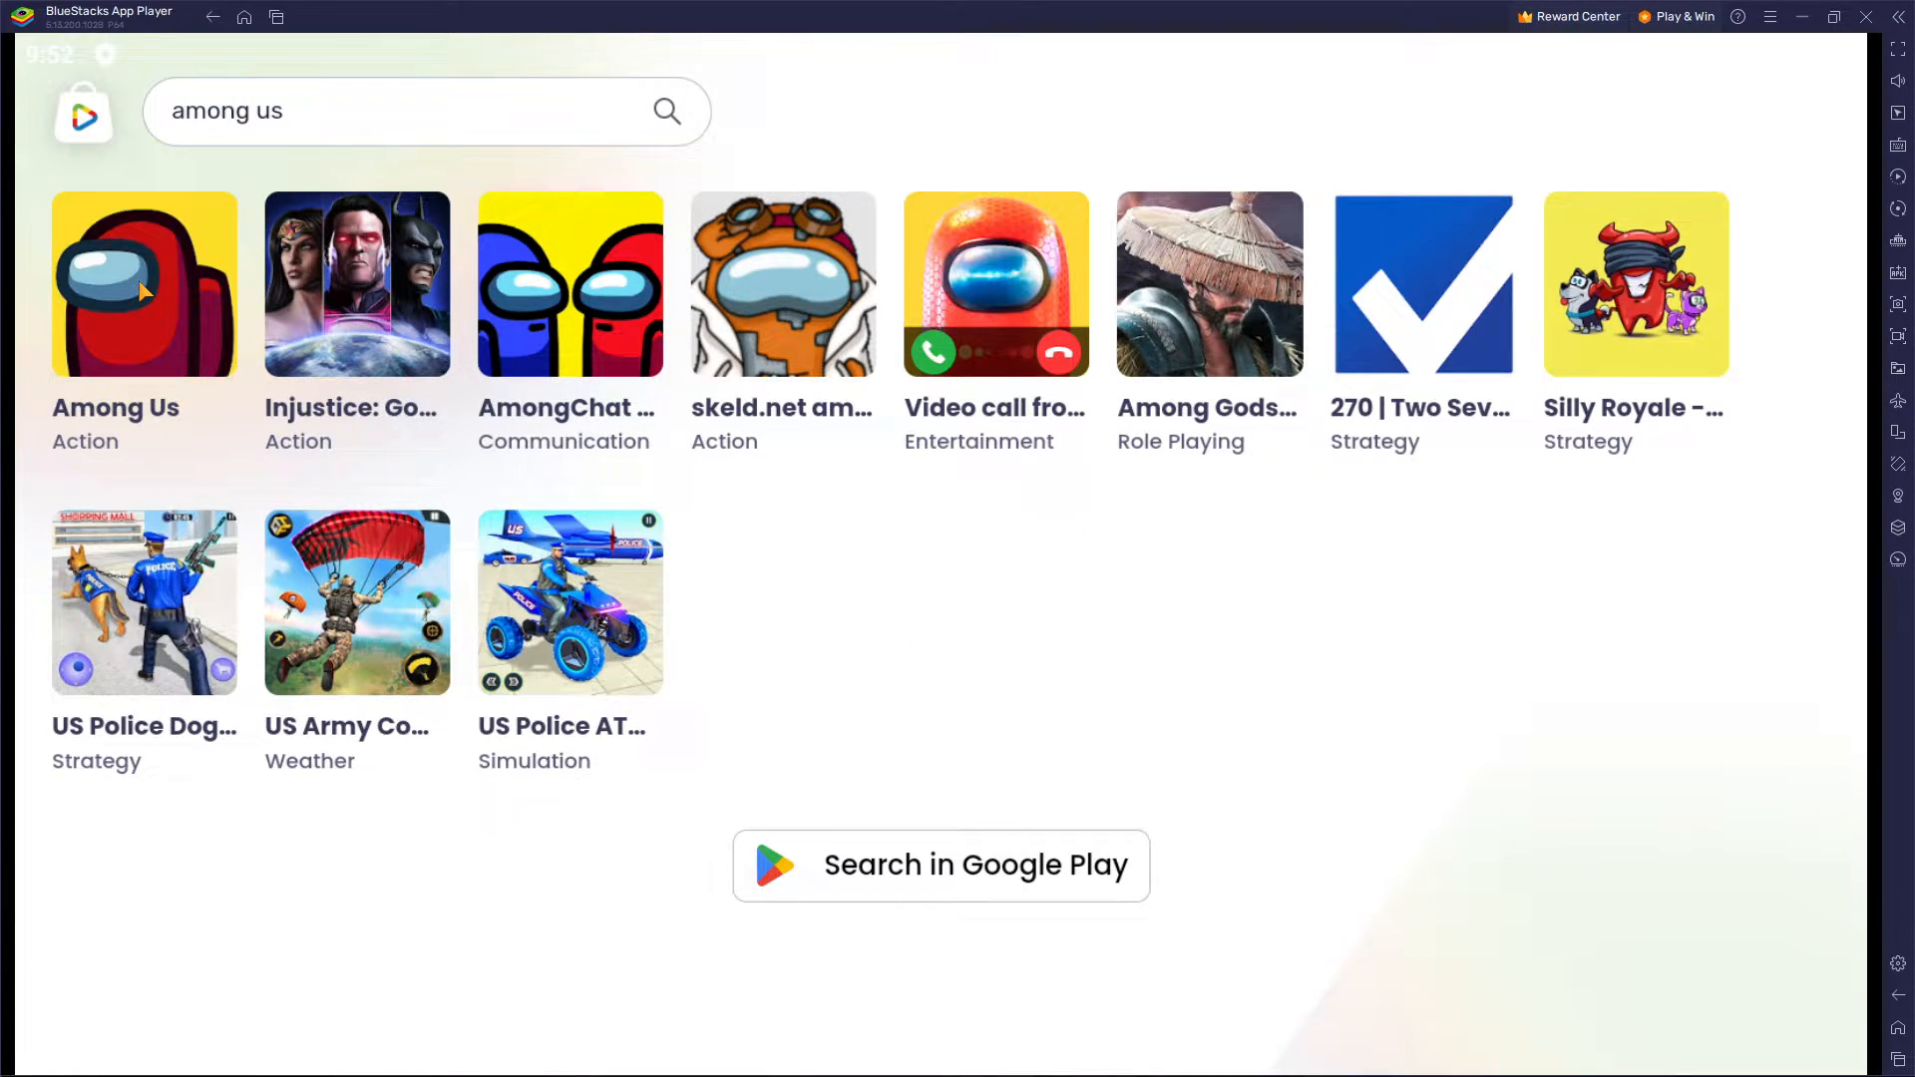
Select the Among Us (Action) result to reach its game page
{"action": "left_click", "coordinate": [144, 281]}
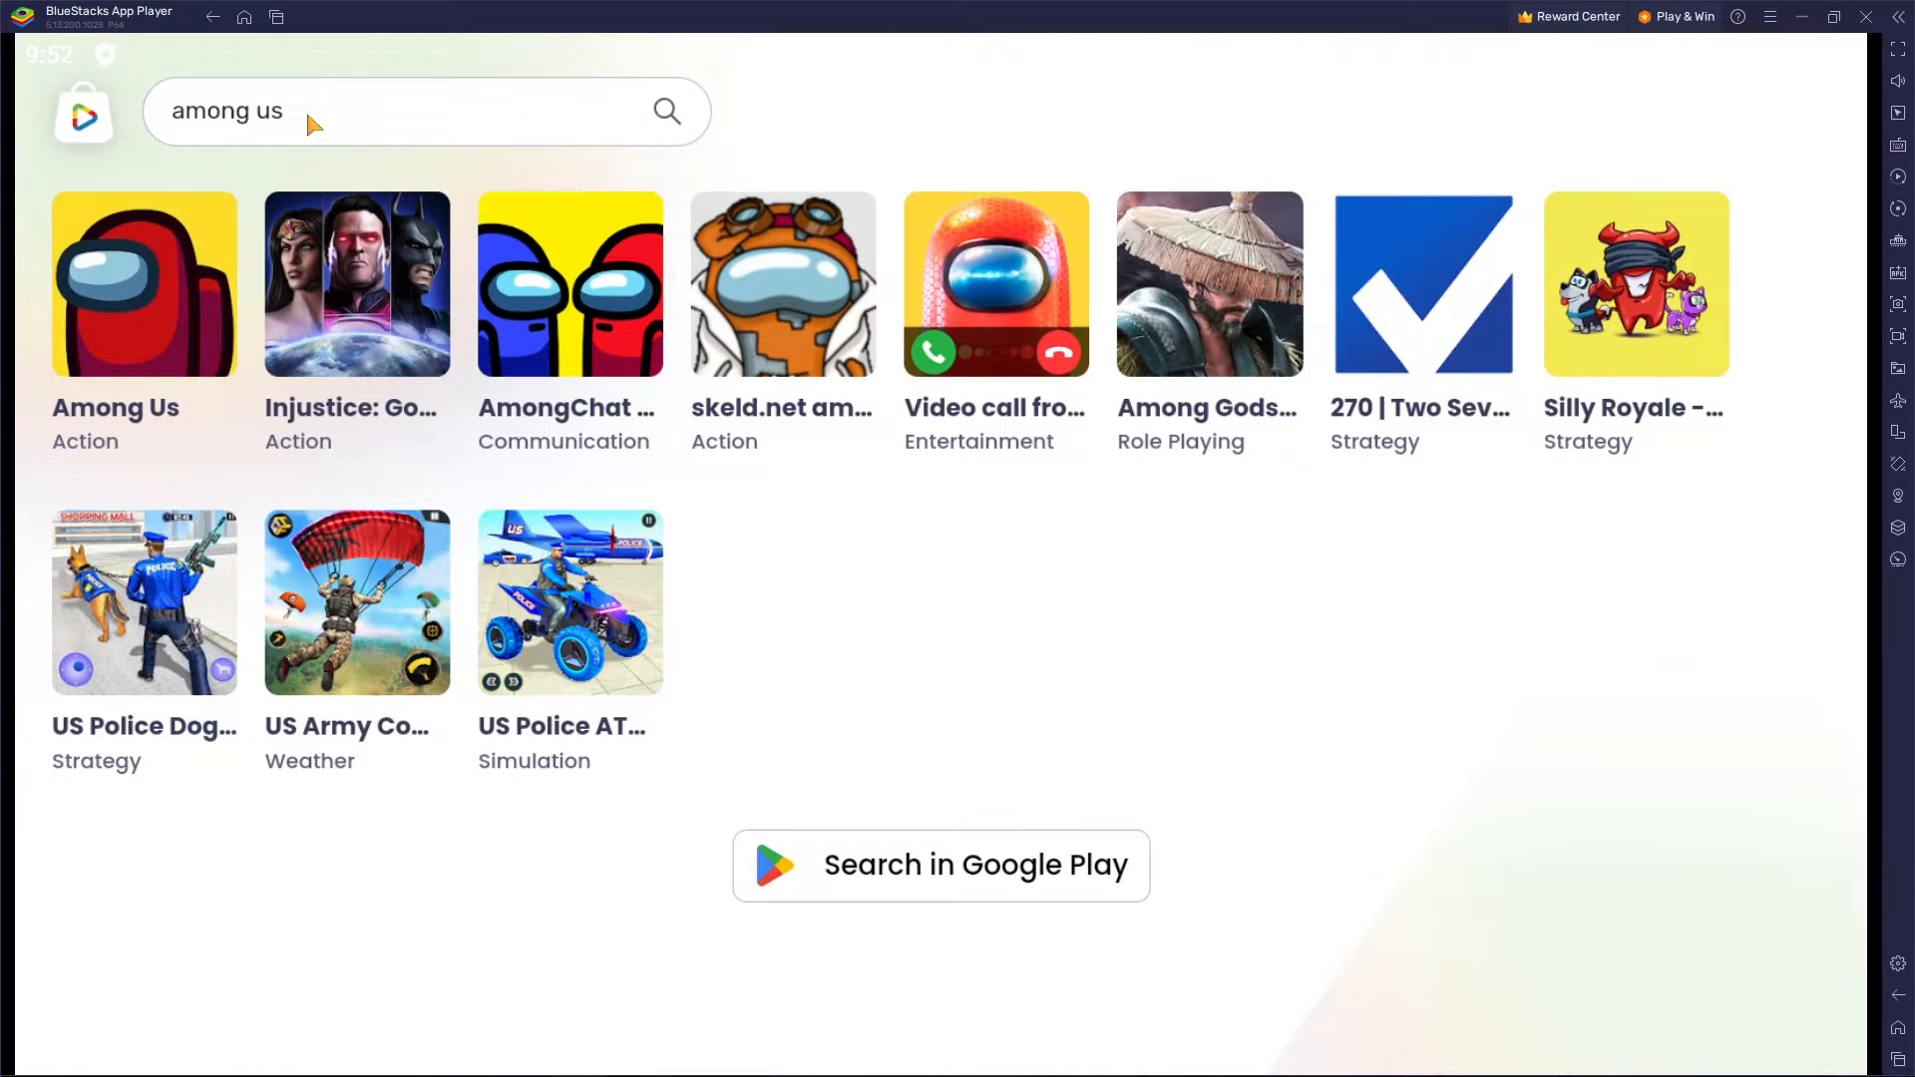
{"action": "mouse_move", "coordinate": [1307, 260]}
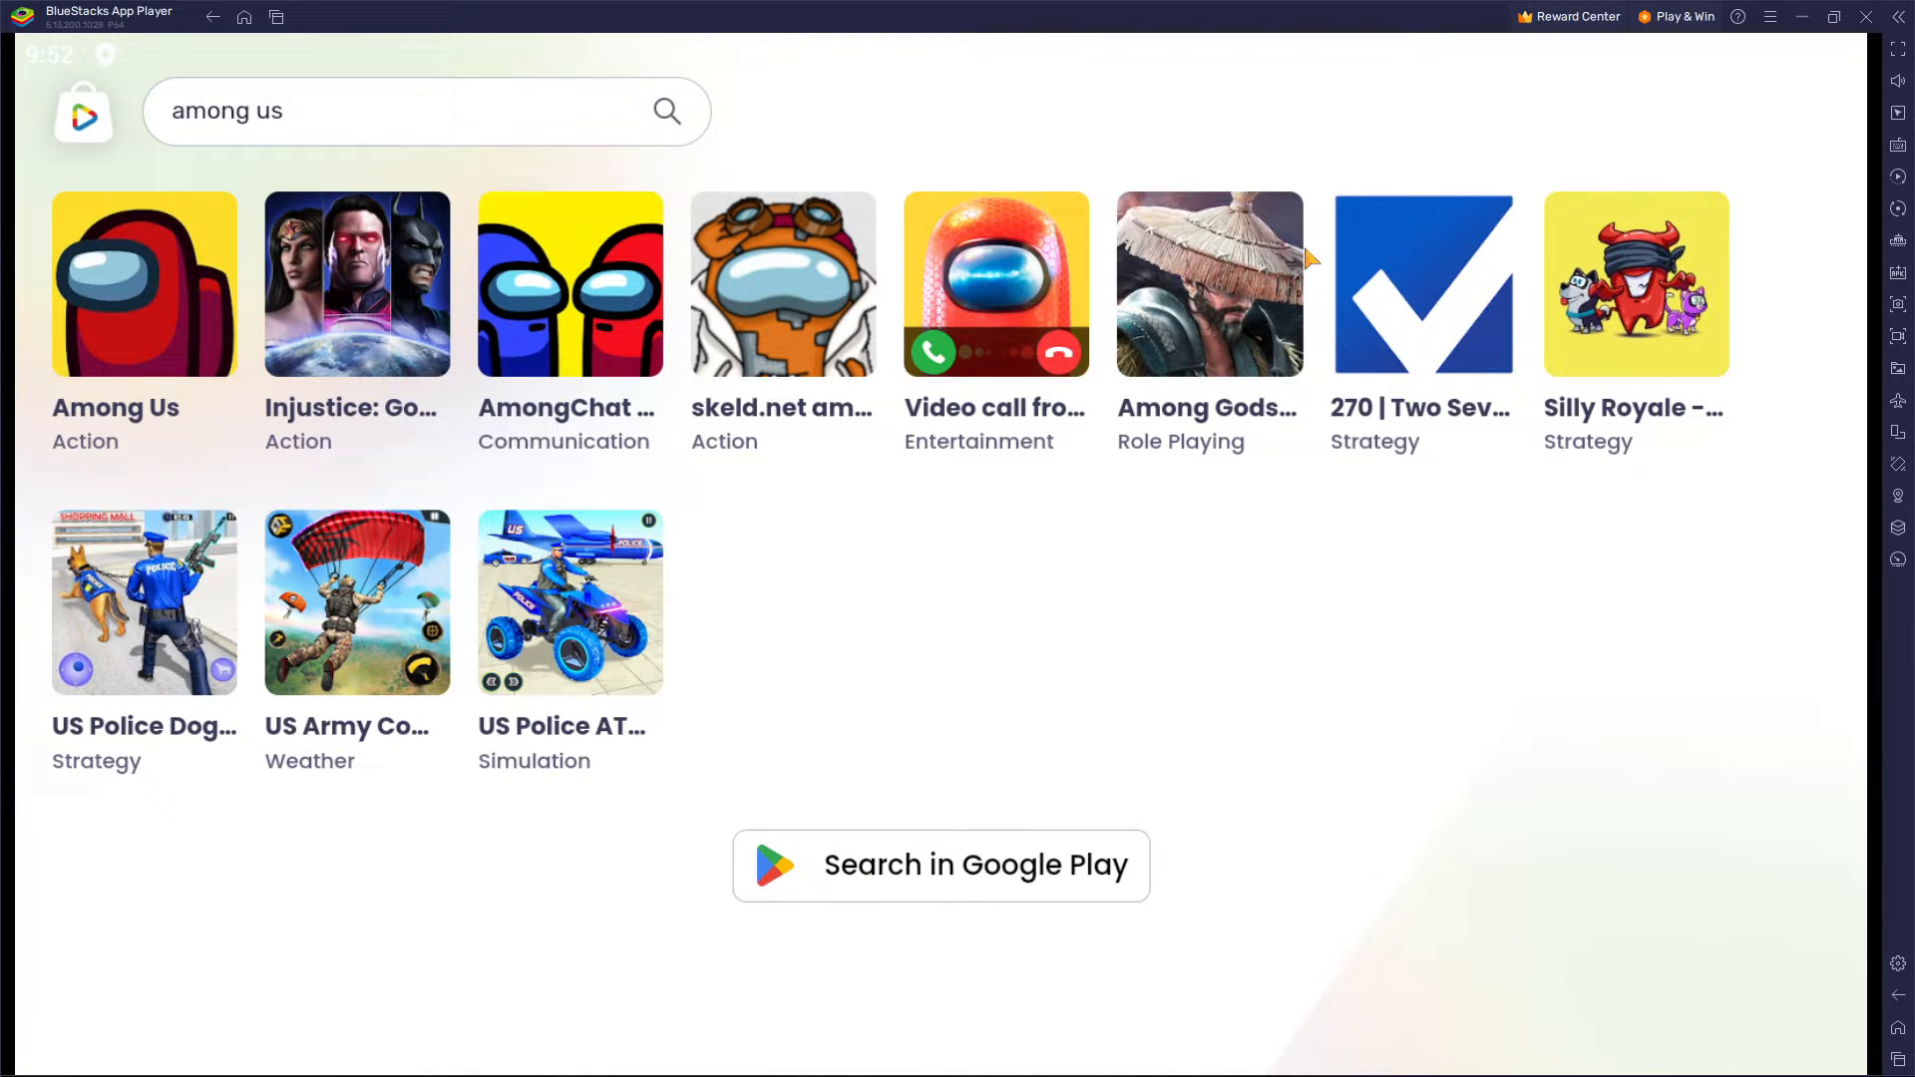
{"action": "mouse_move", "coordinate": [122, 305]}
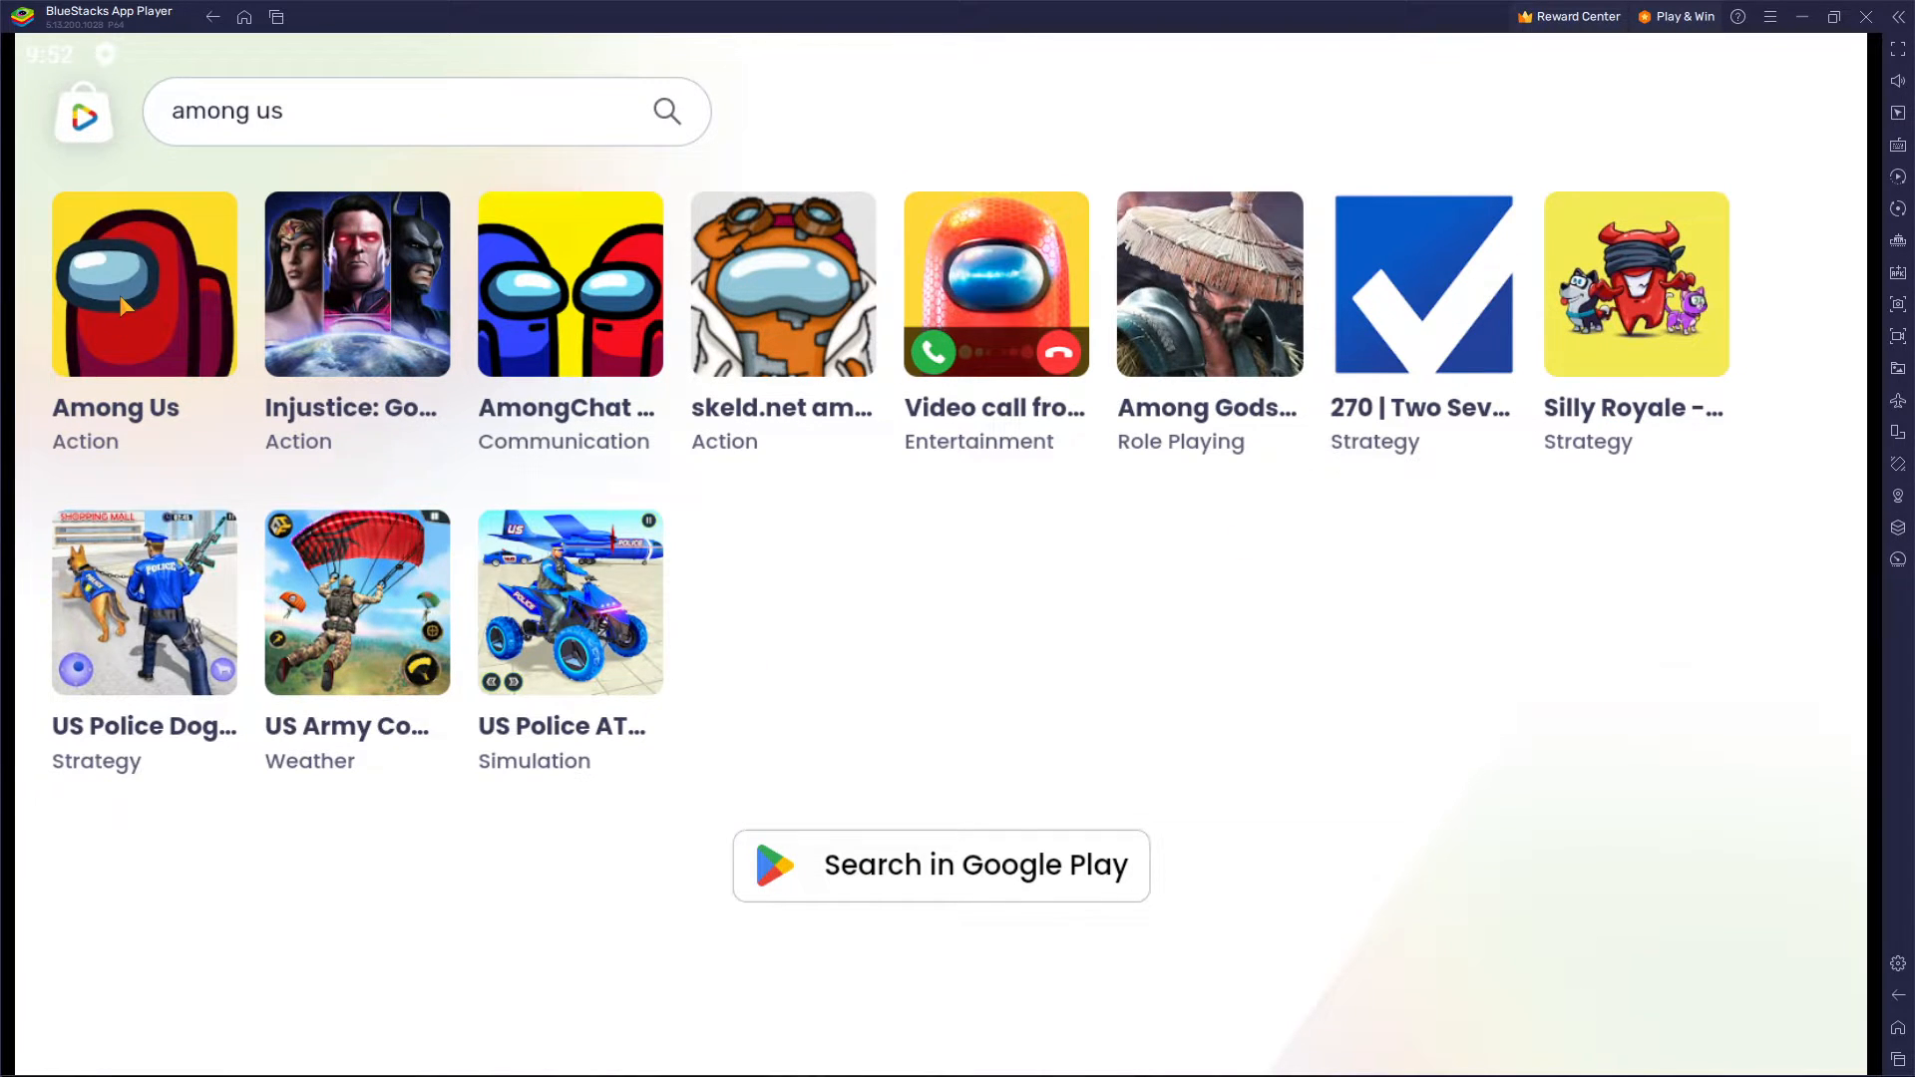
{"action": "left_click", "coordinate": [143, 284]}
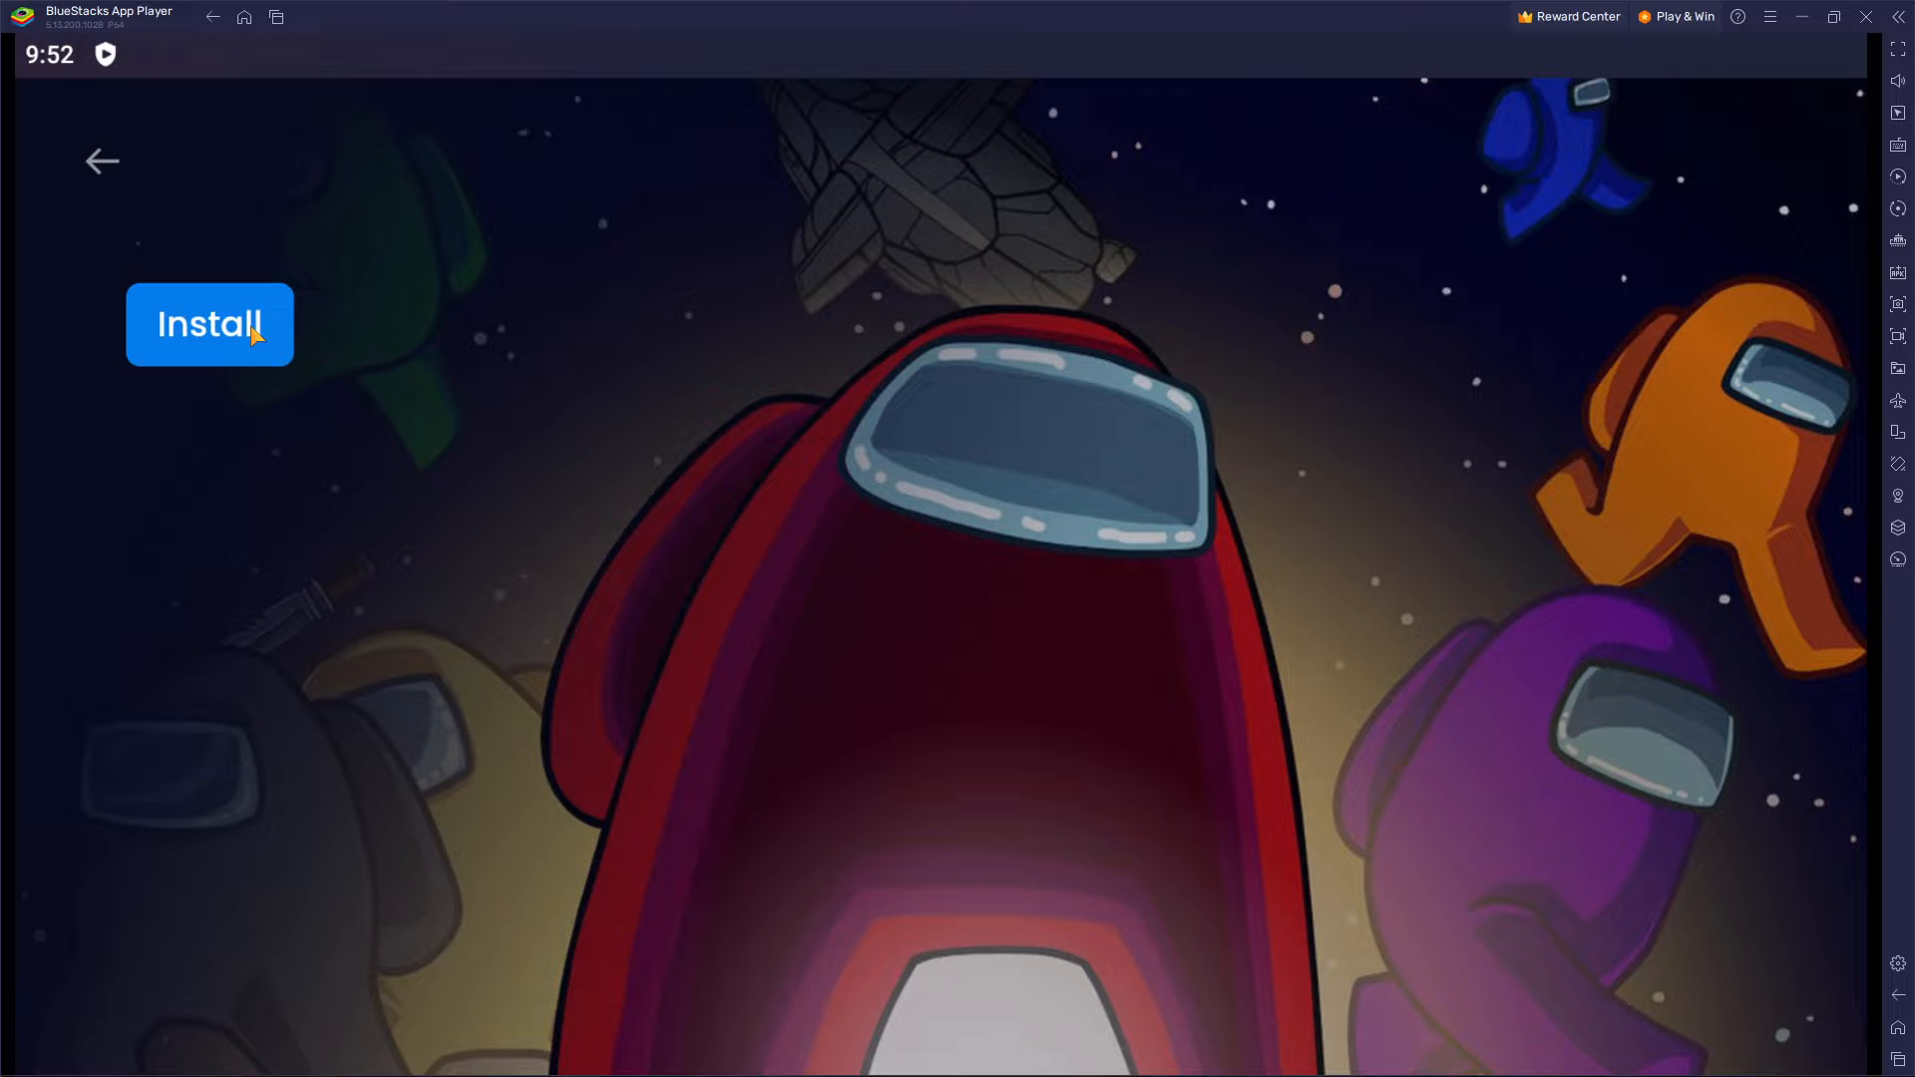
Install Among Us from its game page and let the download run
{"action": "left_click", "coordinate": [209, 325]}
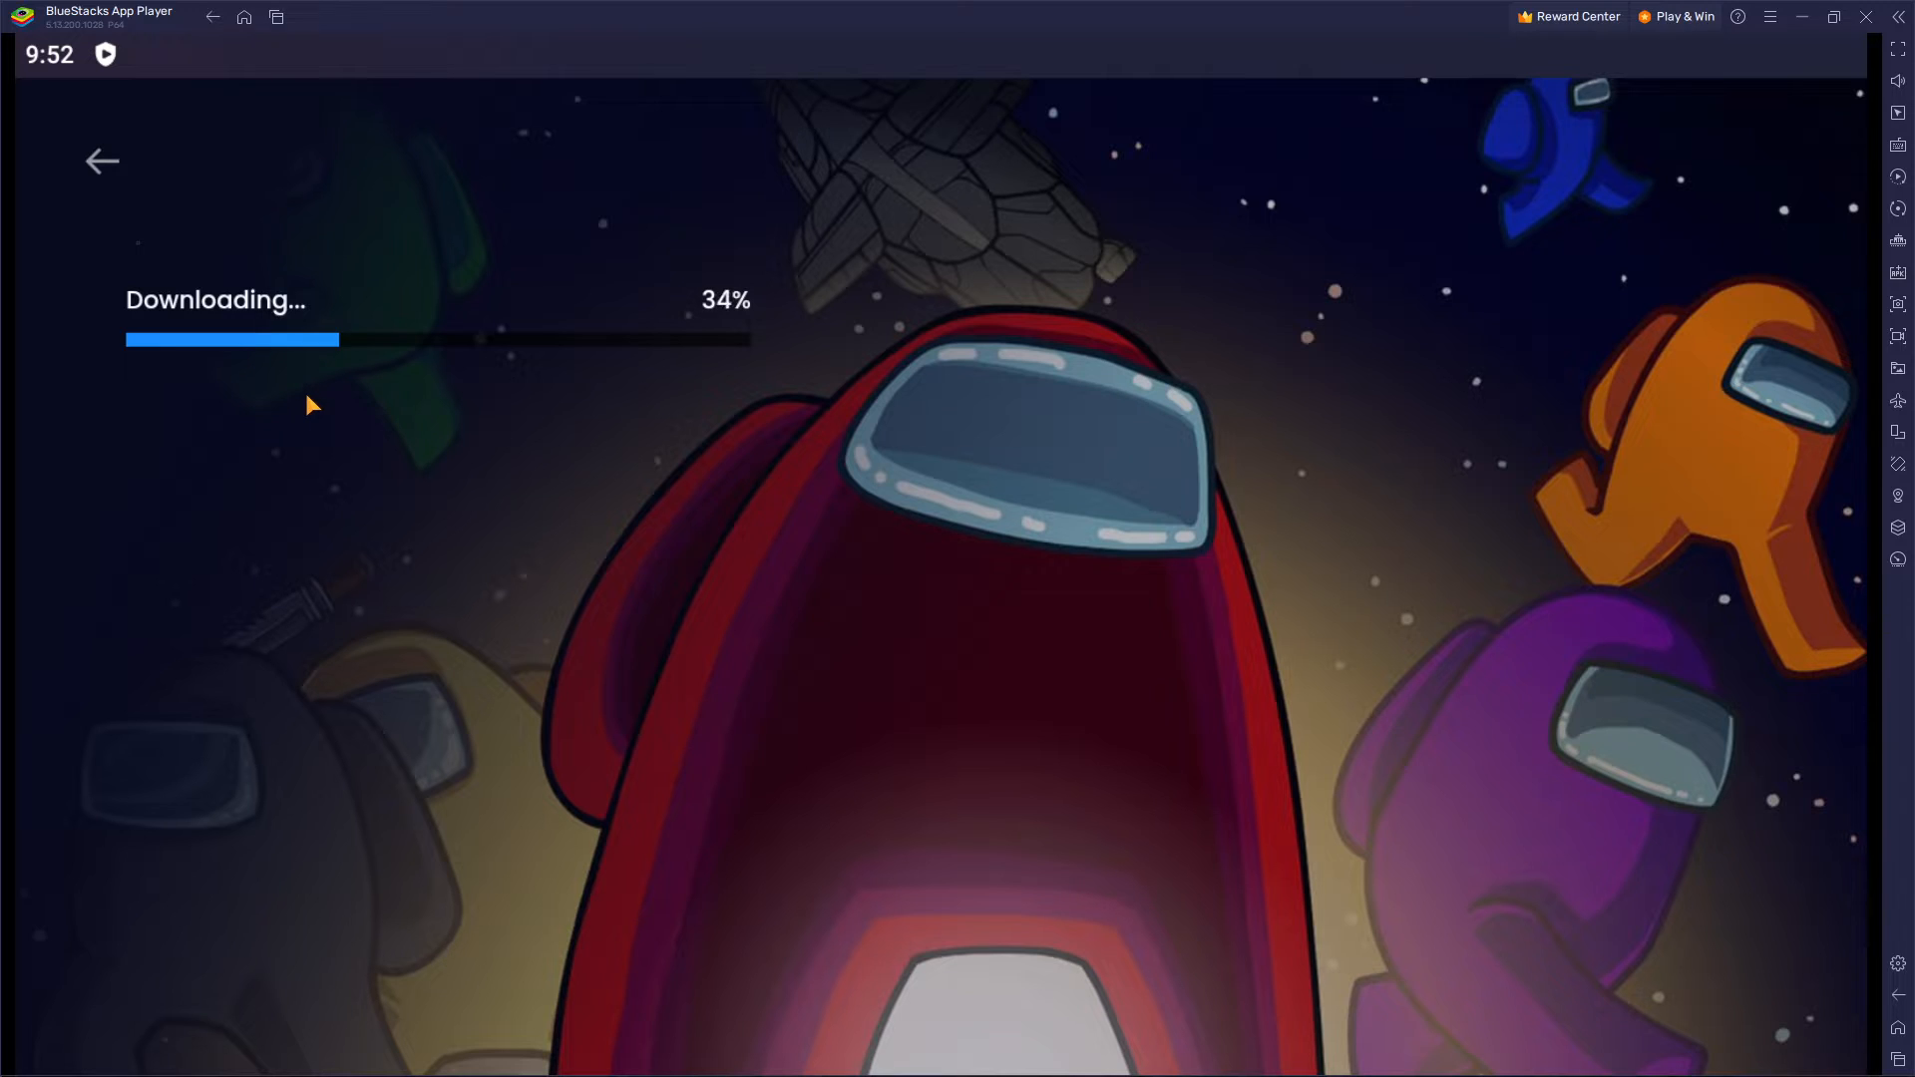
{"action": "mouse_move", "coordinate": [453, 411]}
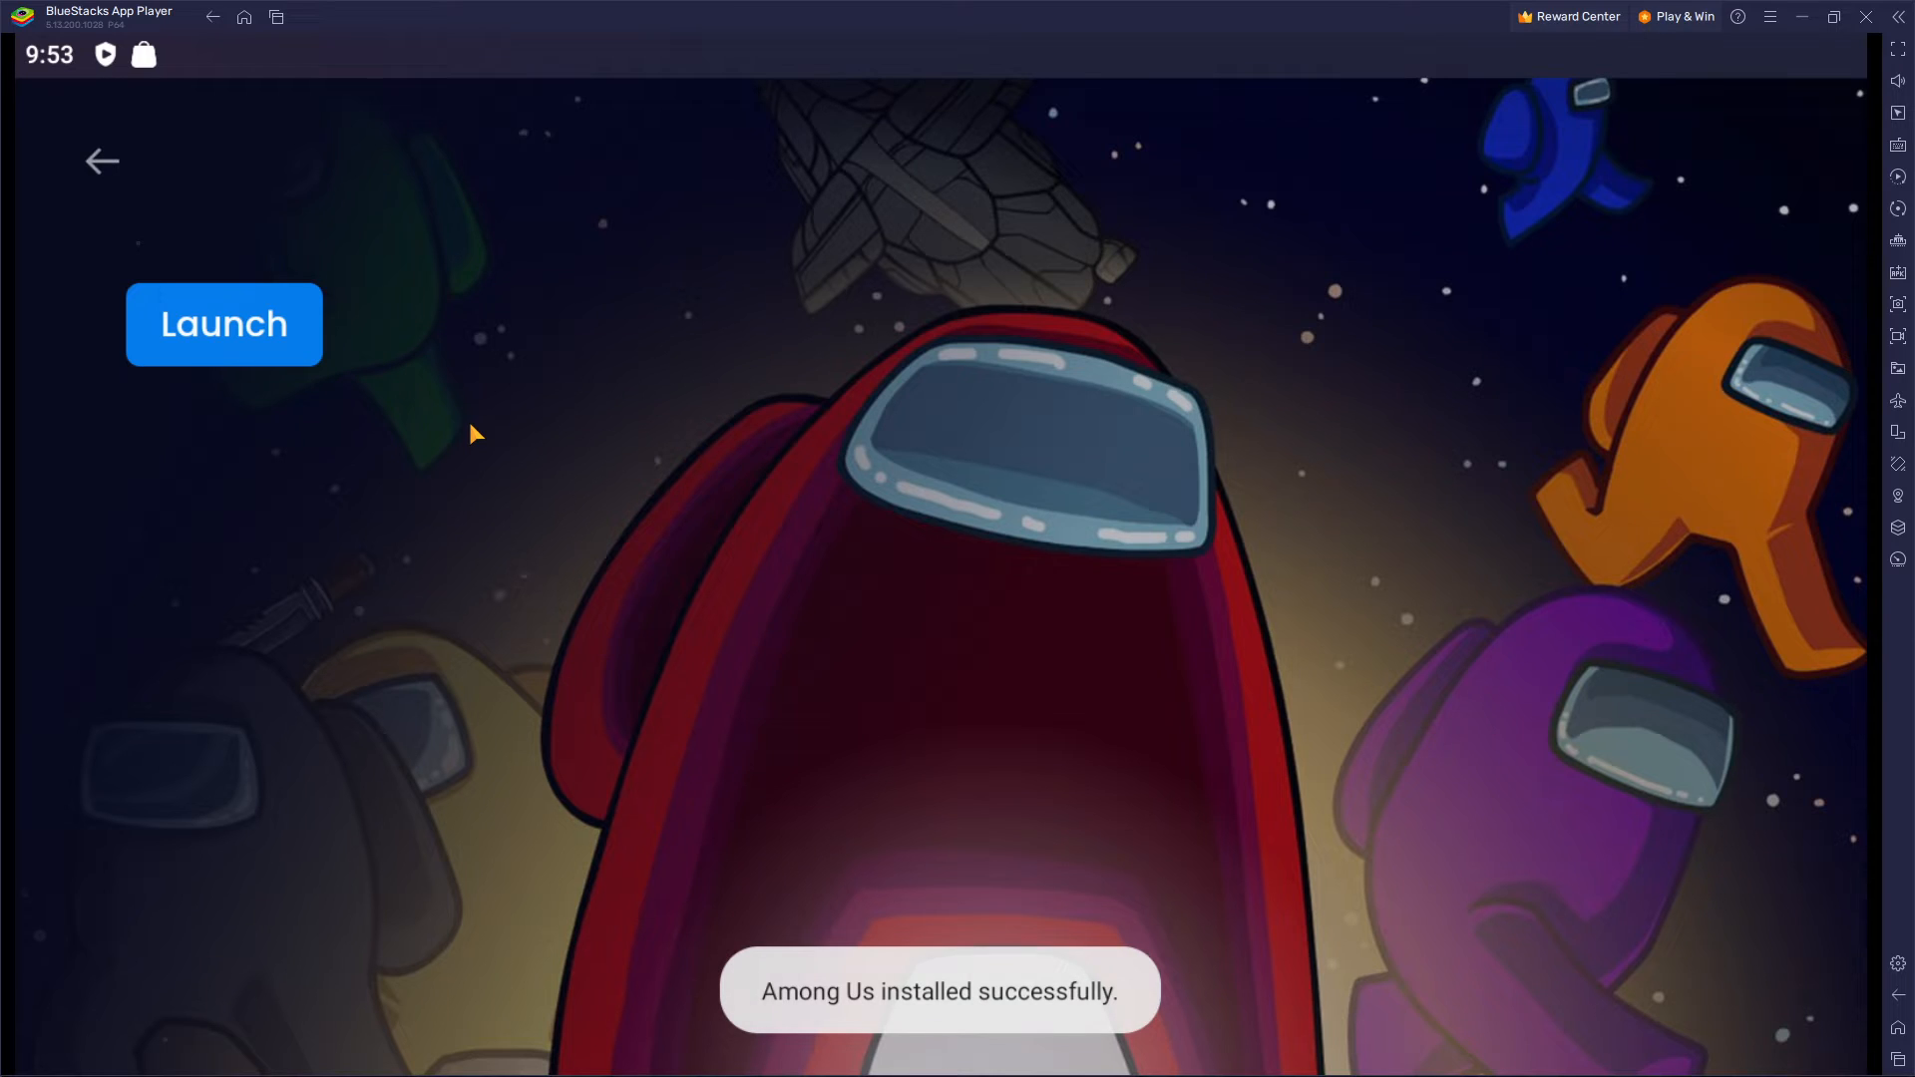
{"action": "mouse_move", "coordinate": [878, 999]}
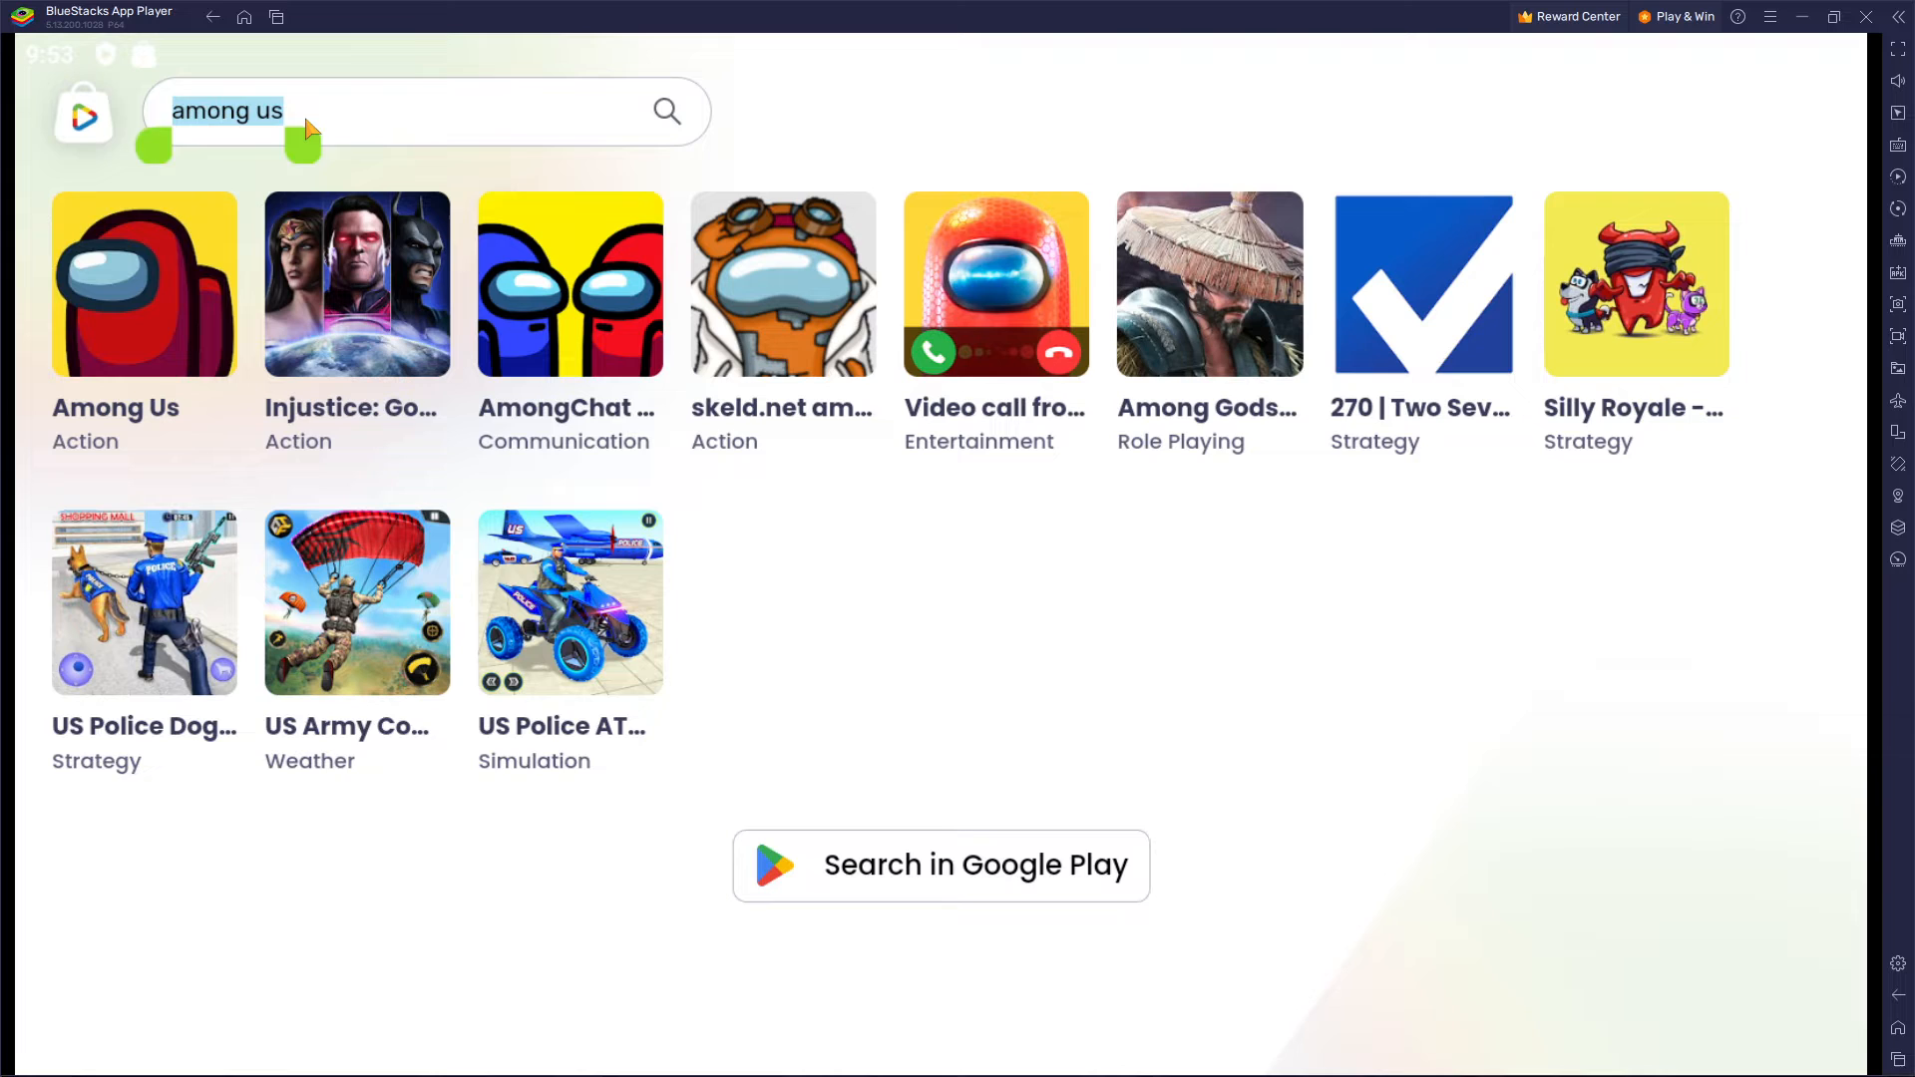
Start a new search with 'cl' for clash of clan in the results search field
{"action": "type", "text": "clash of clan"}
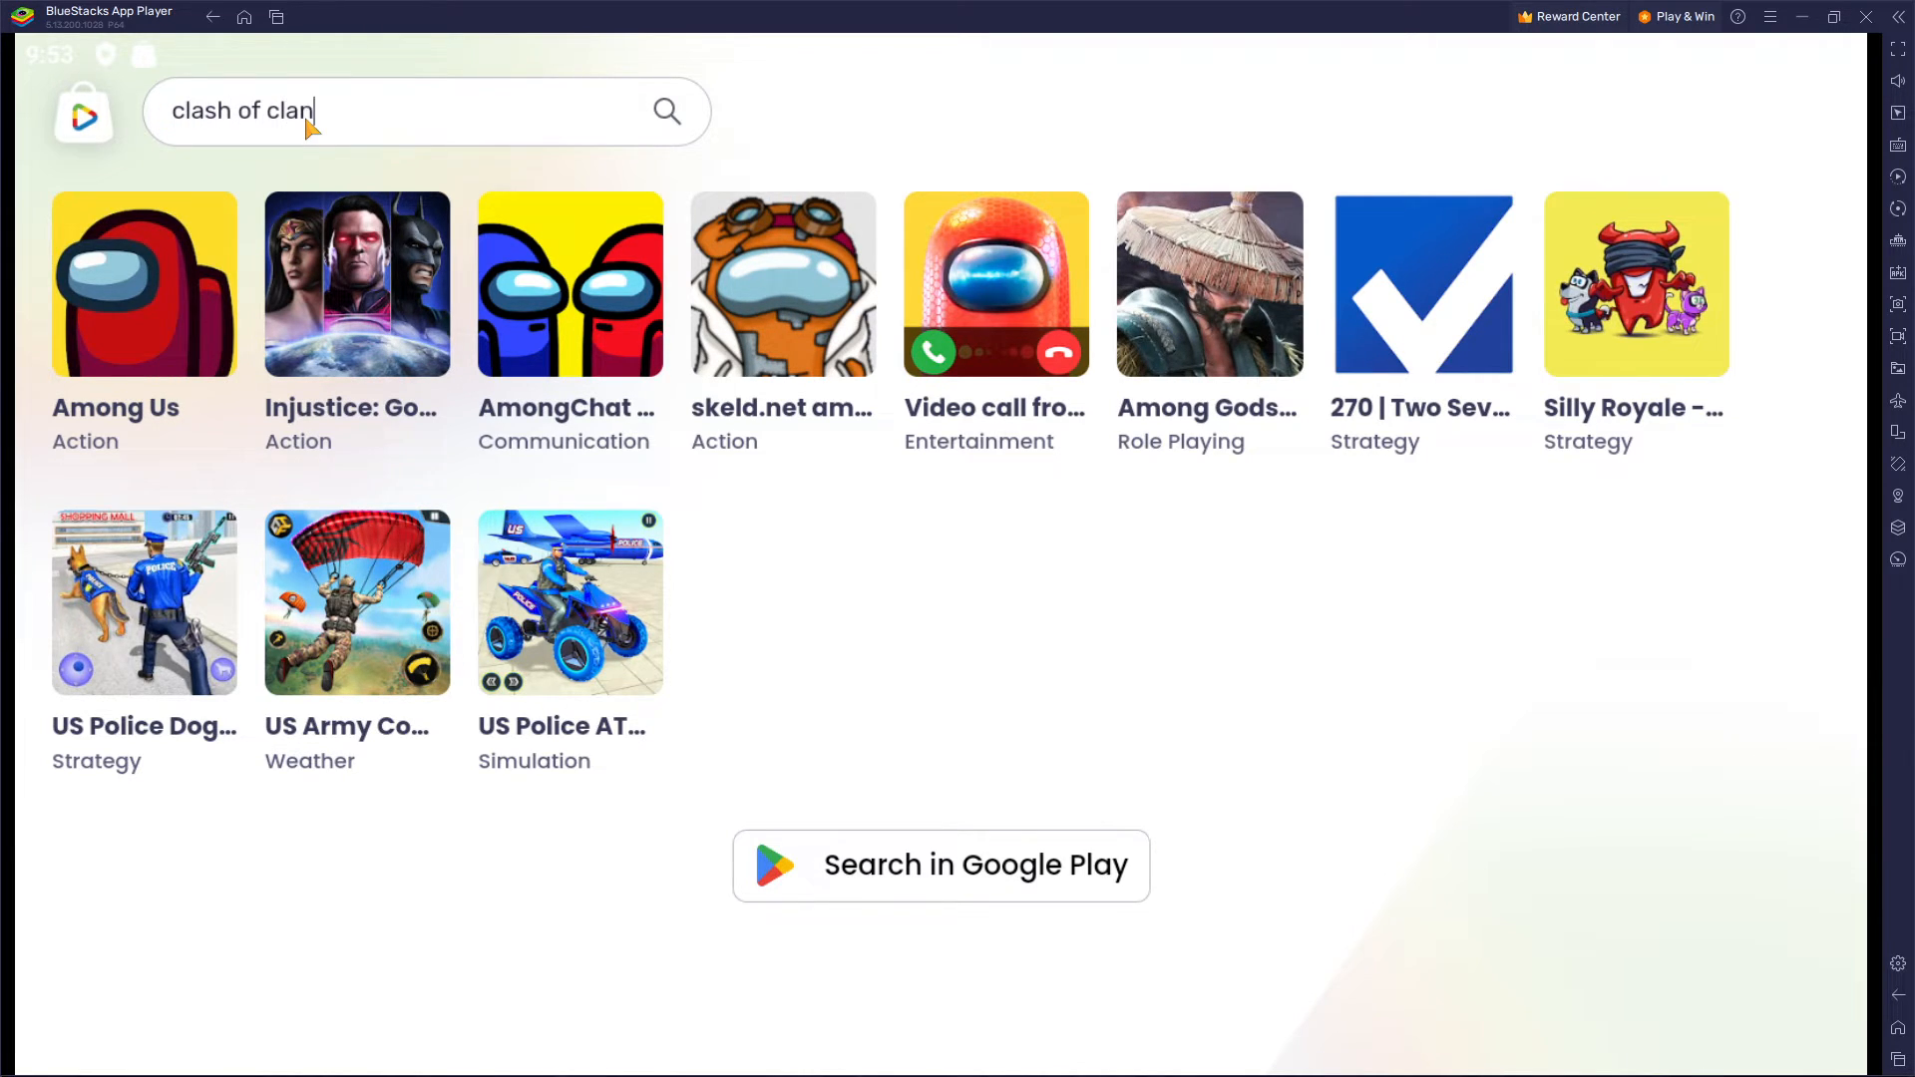
{"action": "left_click", "coordinate": [939, 864]}
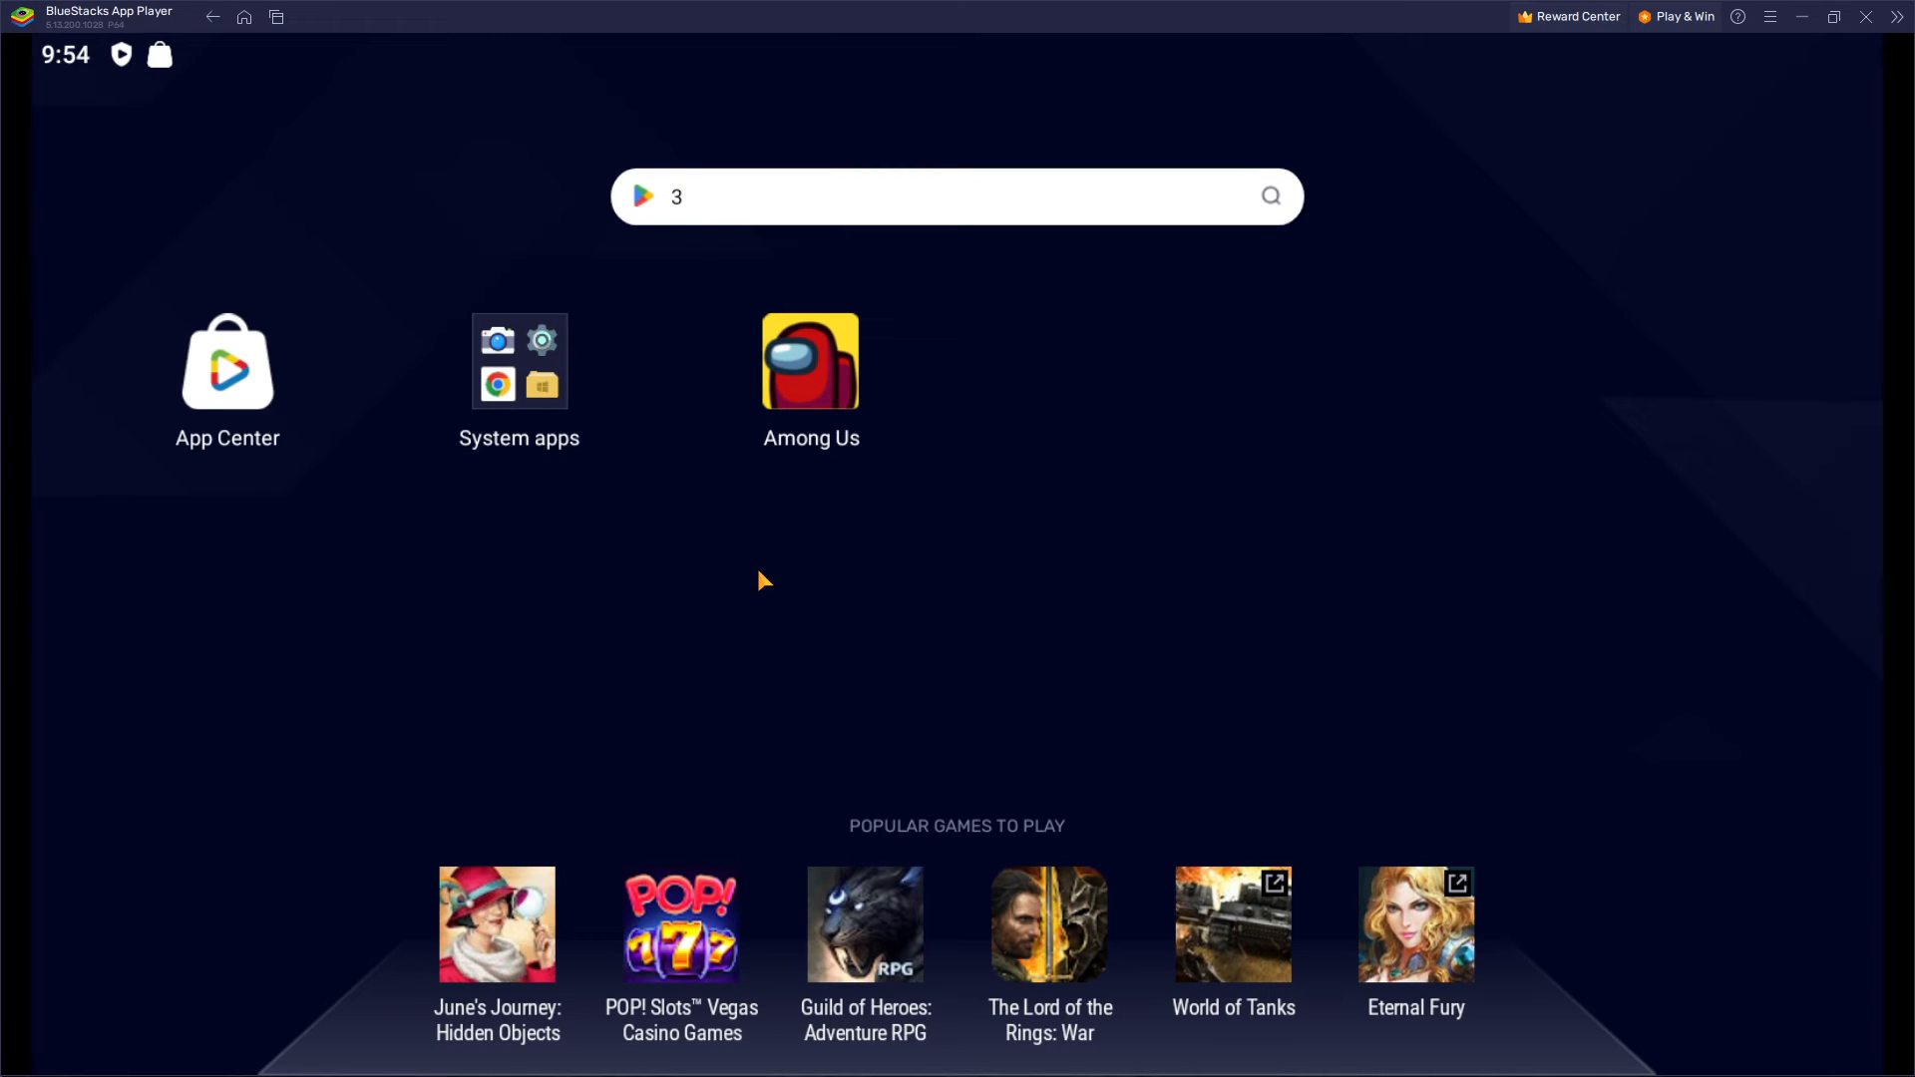
{"action": "mouse_move", "coordinate": [742, 209]}
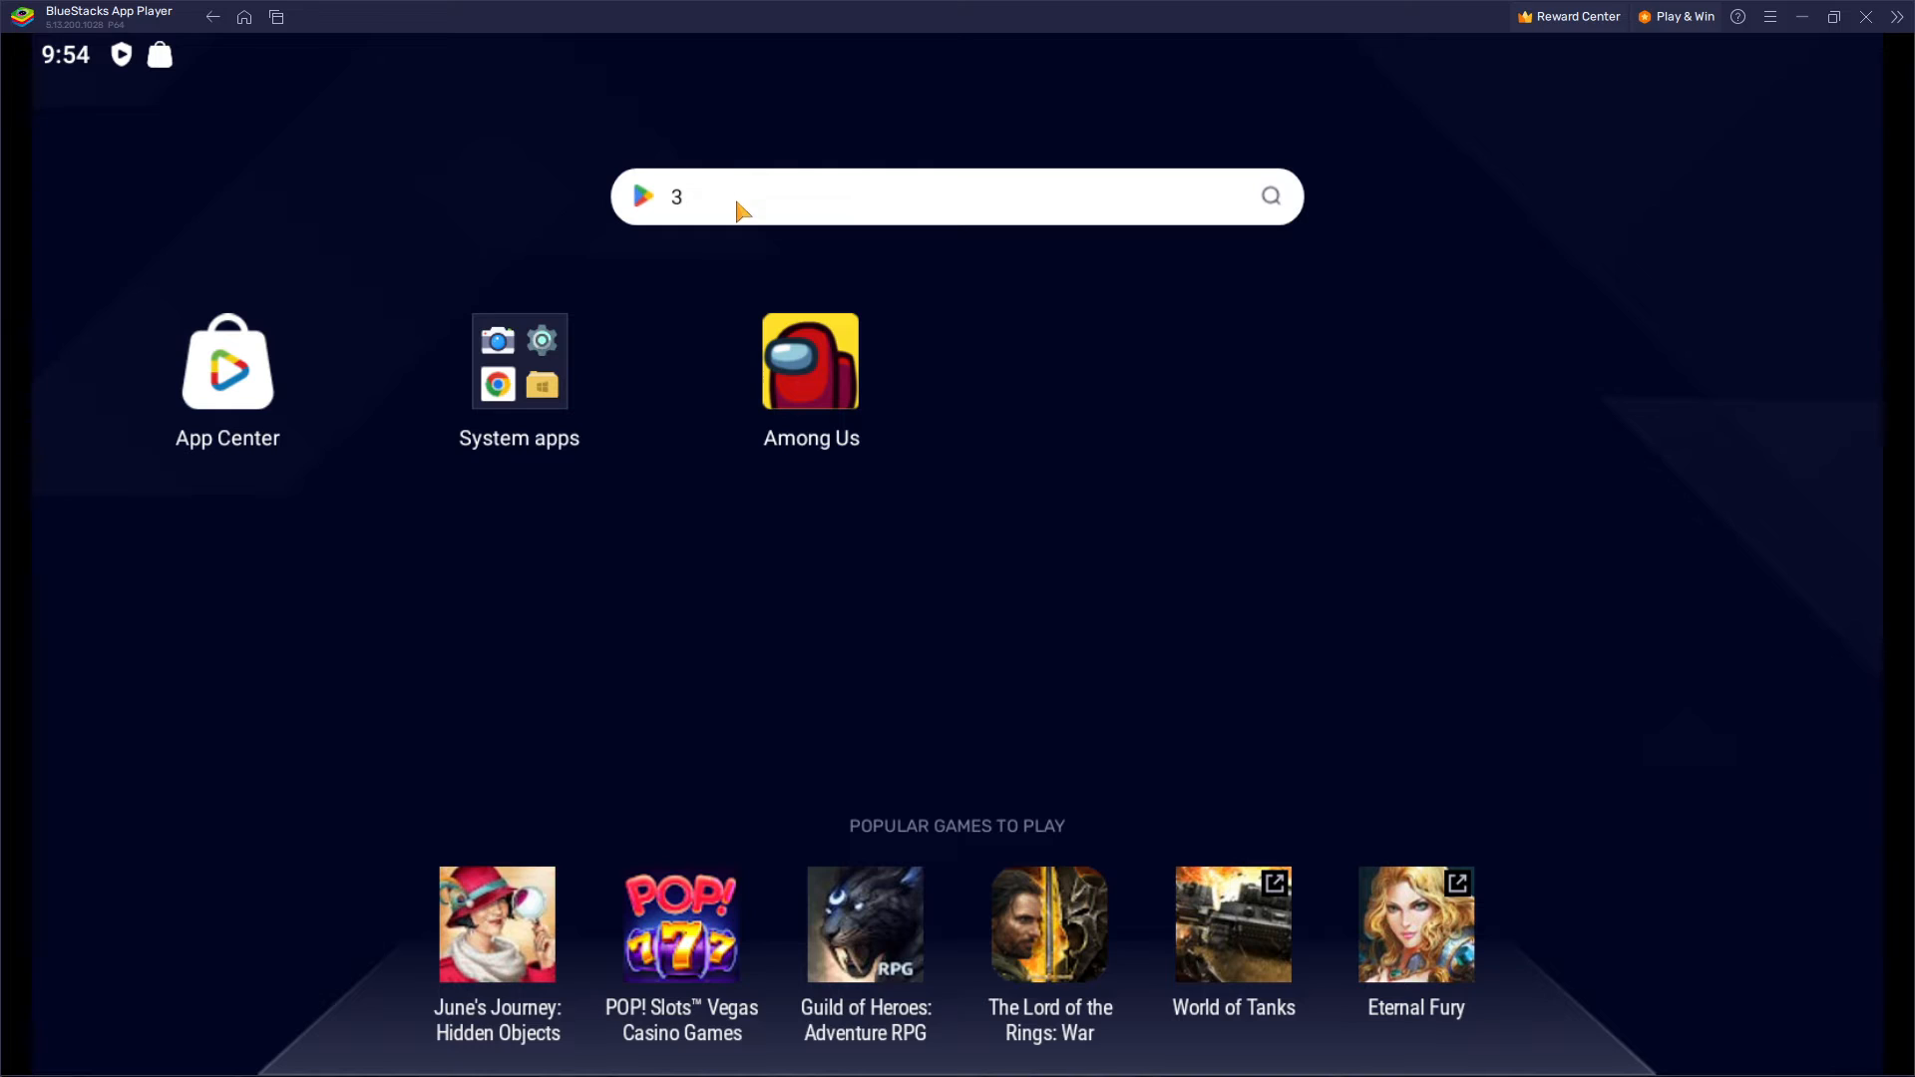
{"action": "mouse_move", "coordinate": [872, 558]}
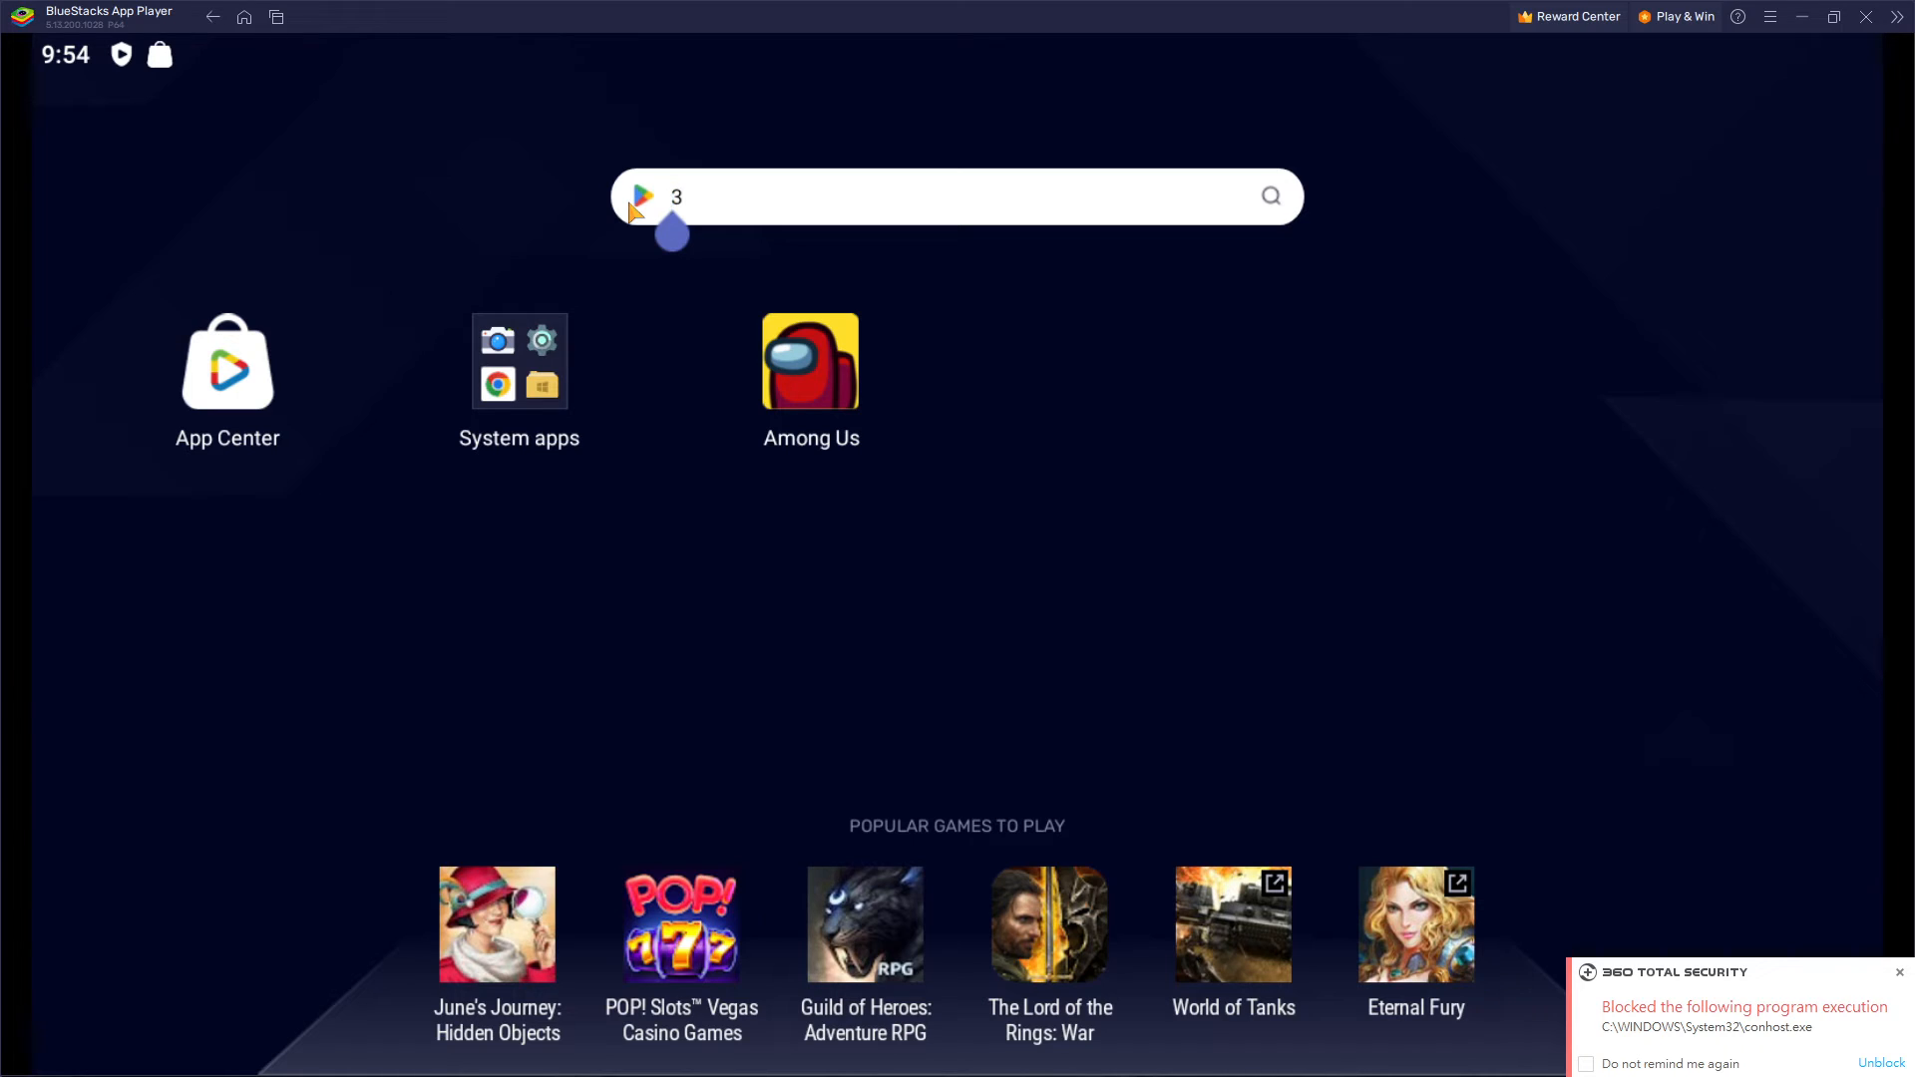
{"action": "mouse_move", "coordinate": [703, 204]}
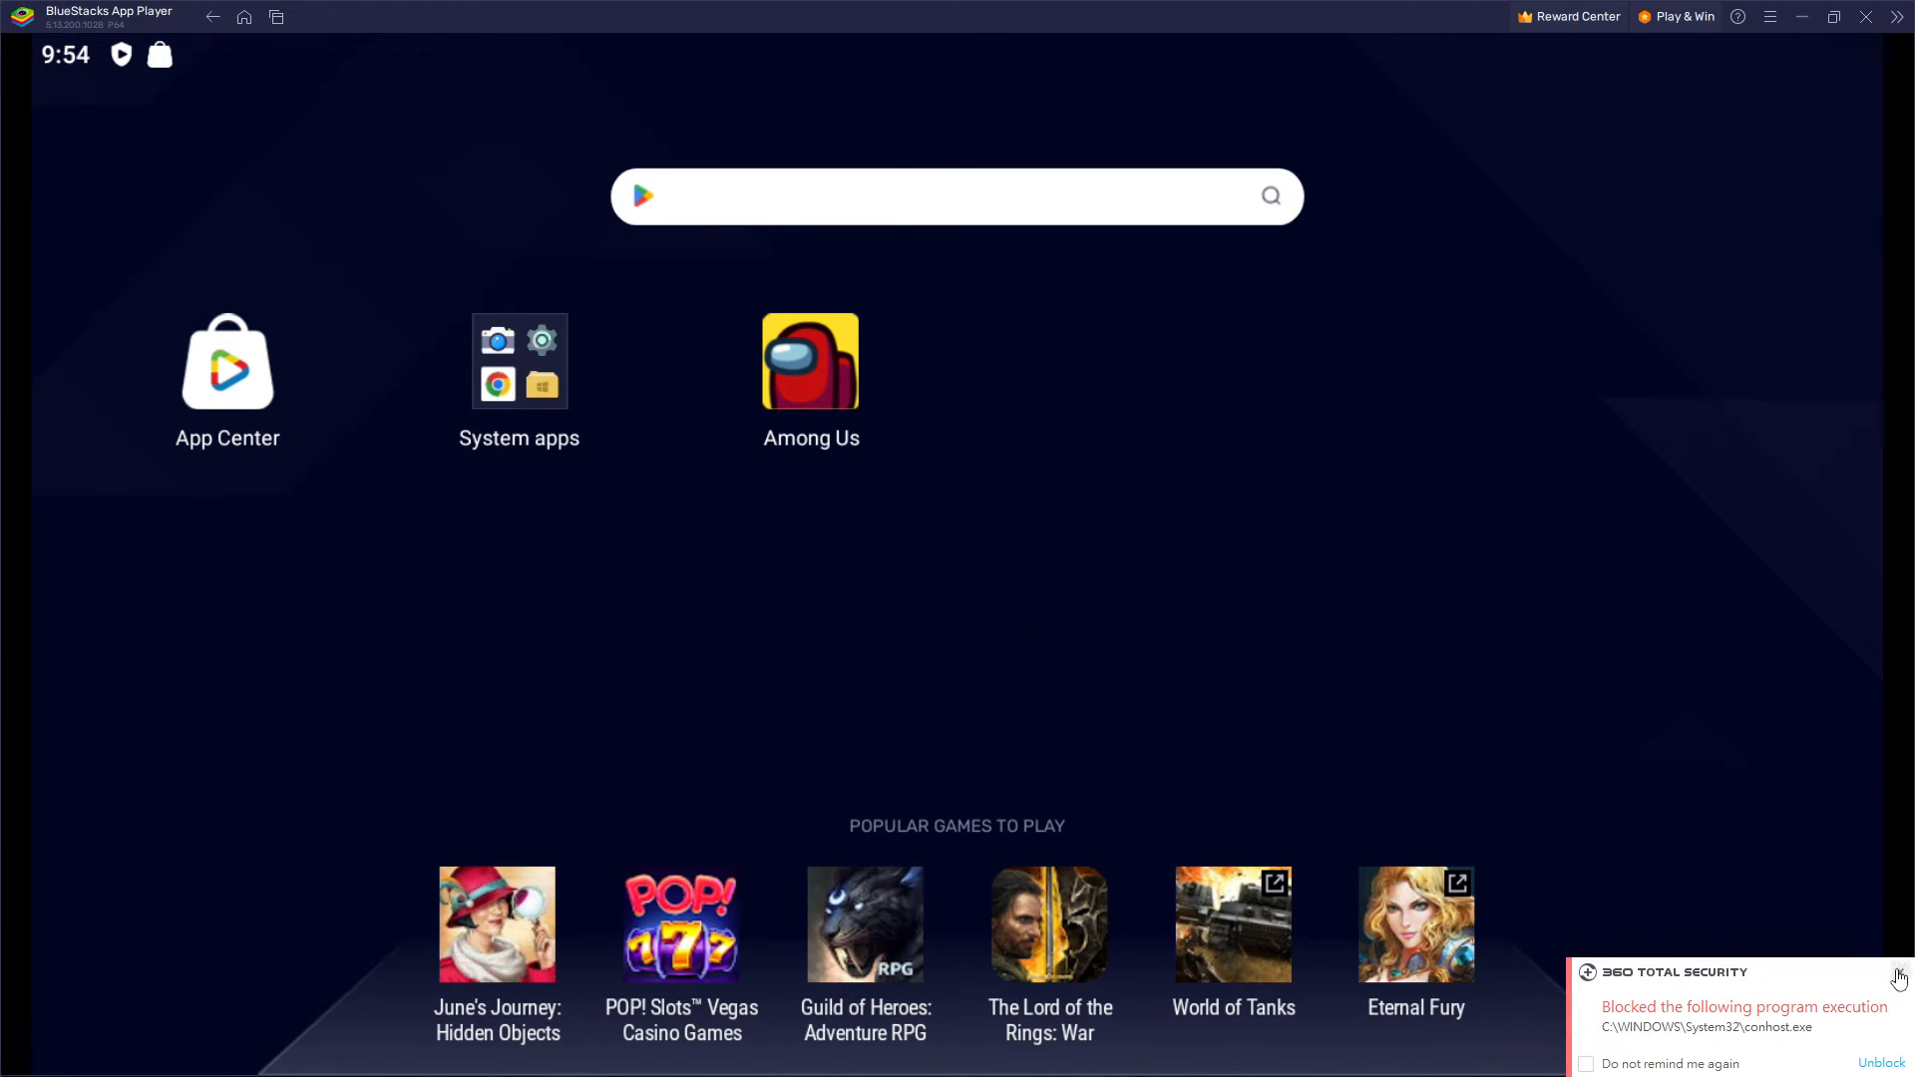
Dismiss the 360 Total Security popup, leaving the new Among Us icon visible
{"action": "left_click", "coordinate": [1899, 978]}
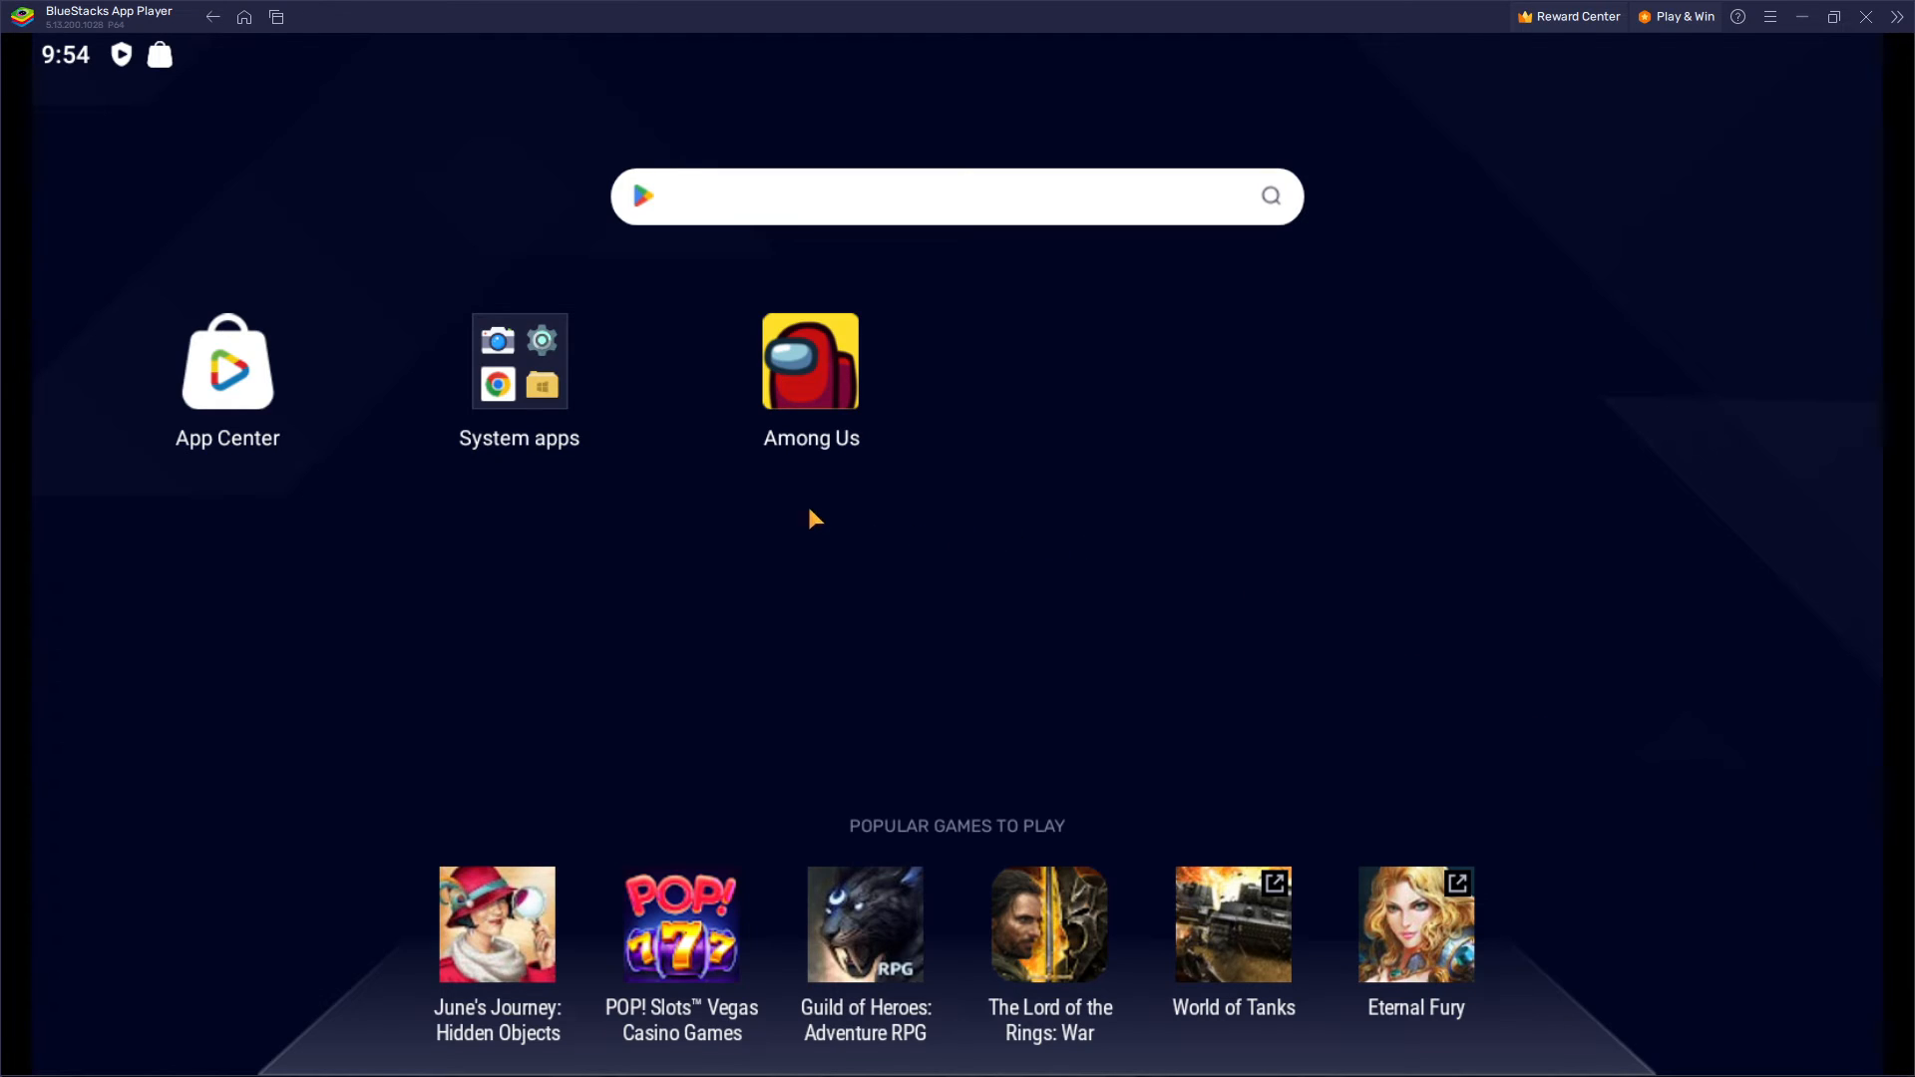
{"action": "mouse_move", "coordinate": [812, 393]}
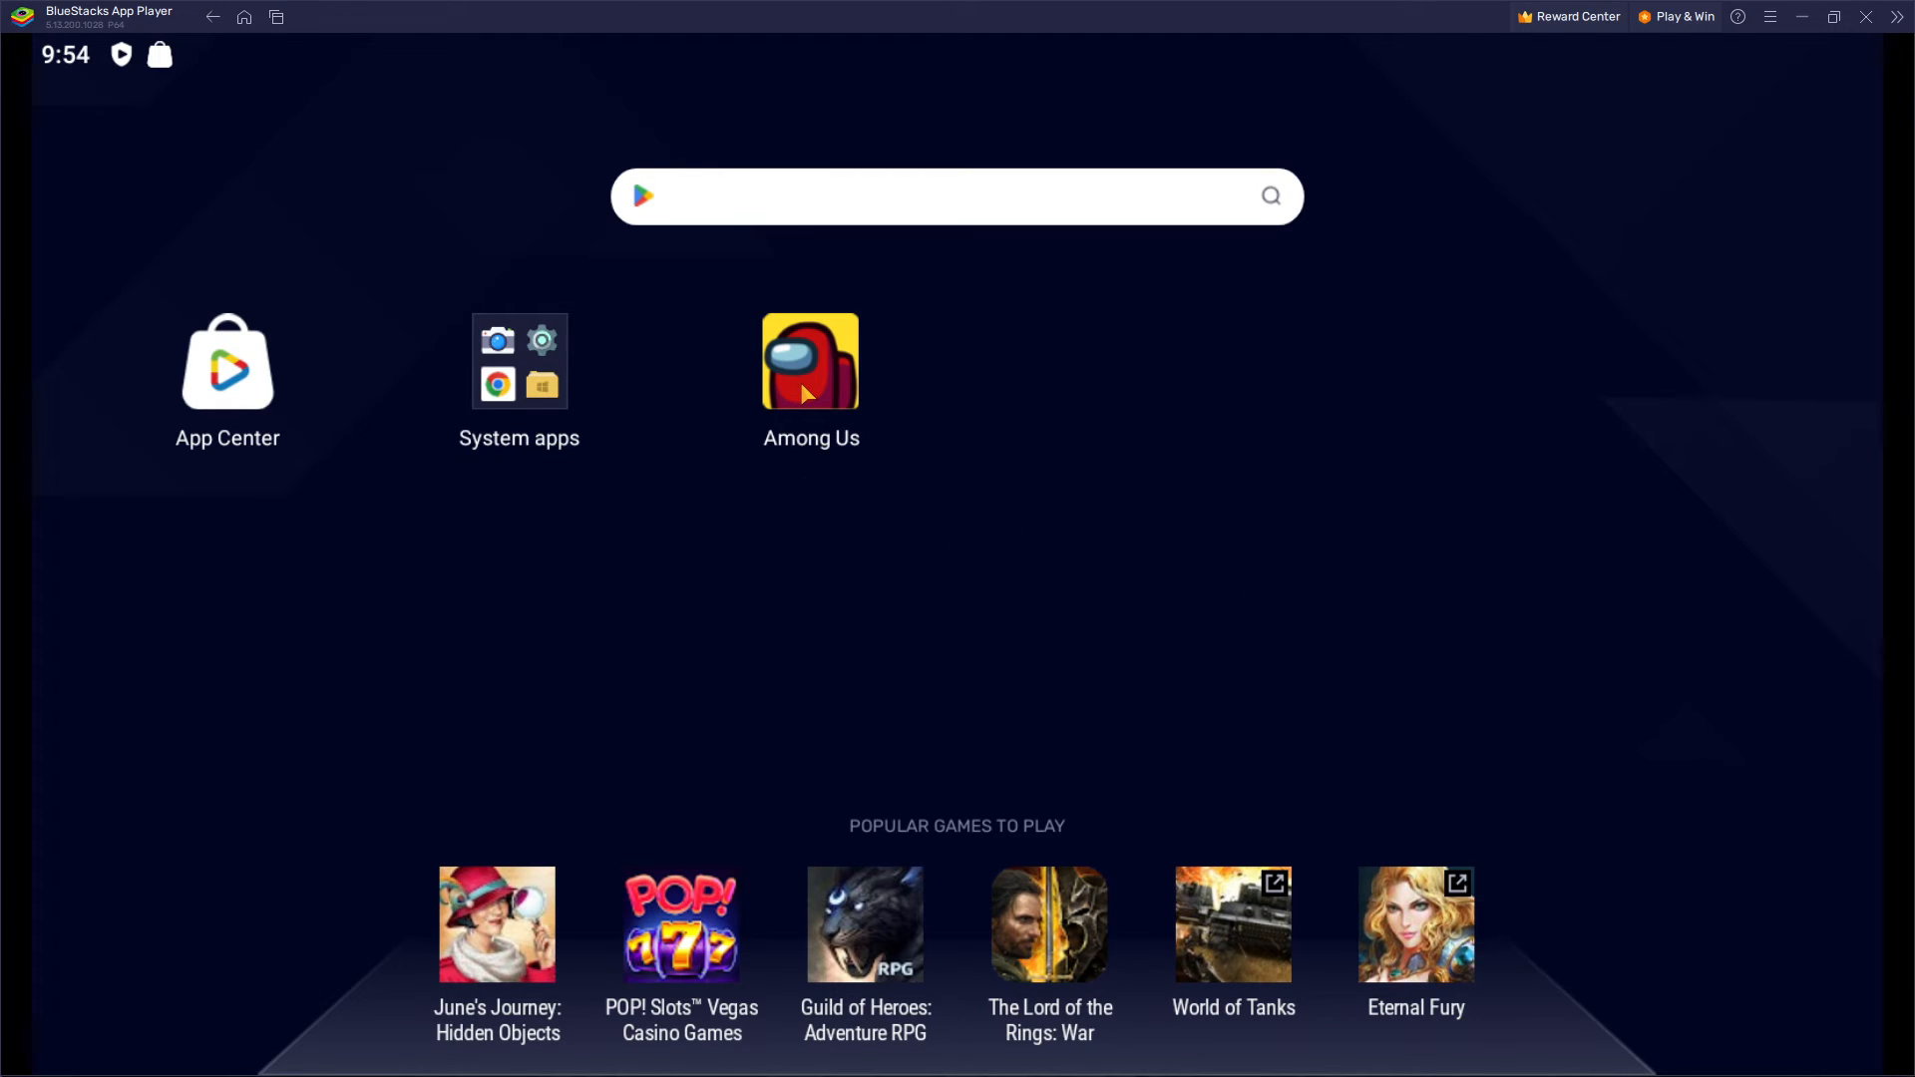
{"action": "mouse_move", "coordinate": [1022, 521]}
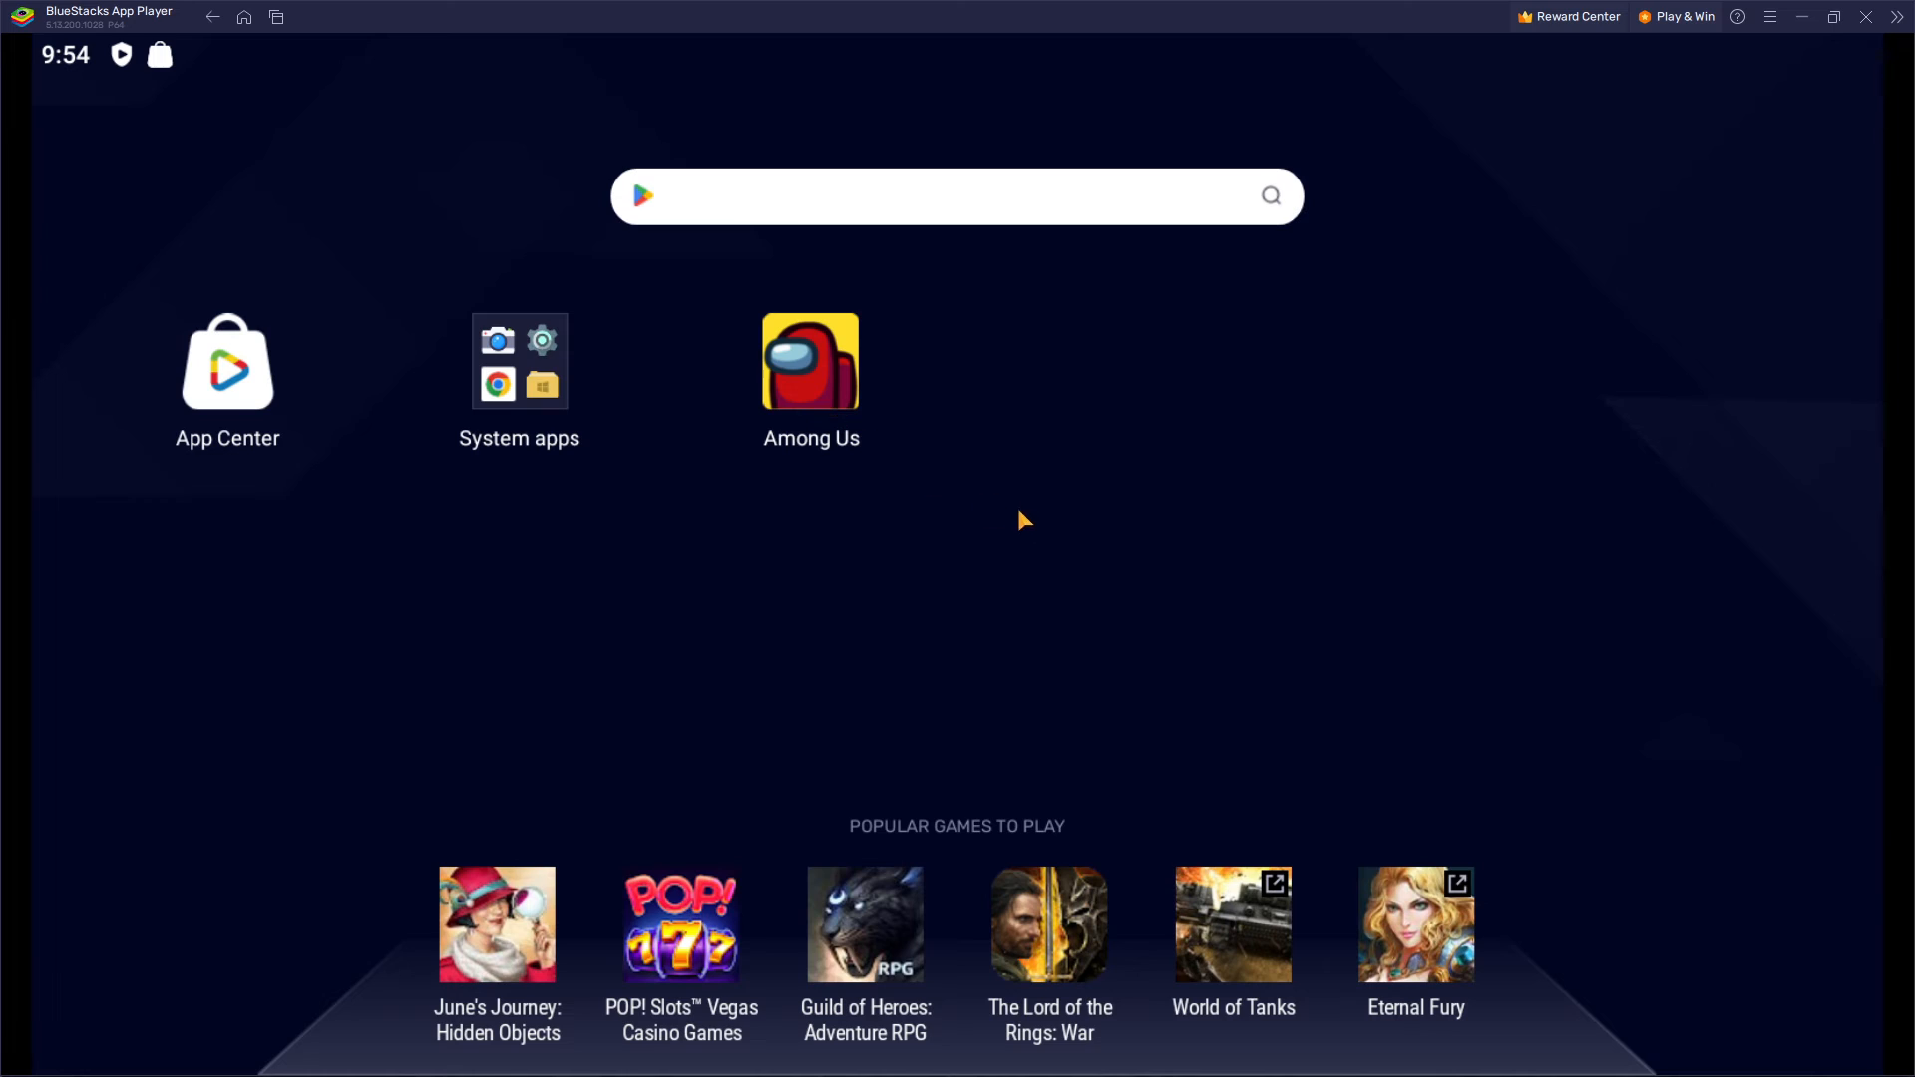
{"action": "mouse_move", "coordinate": [1143, 595]}
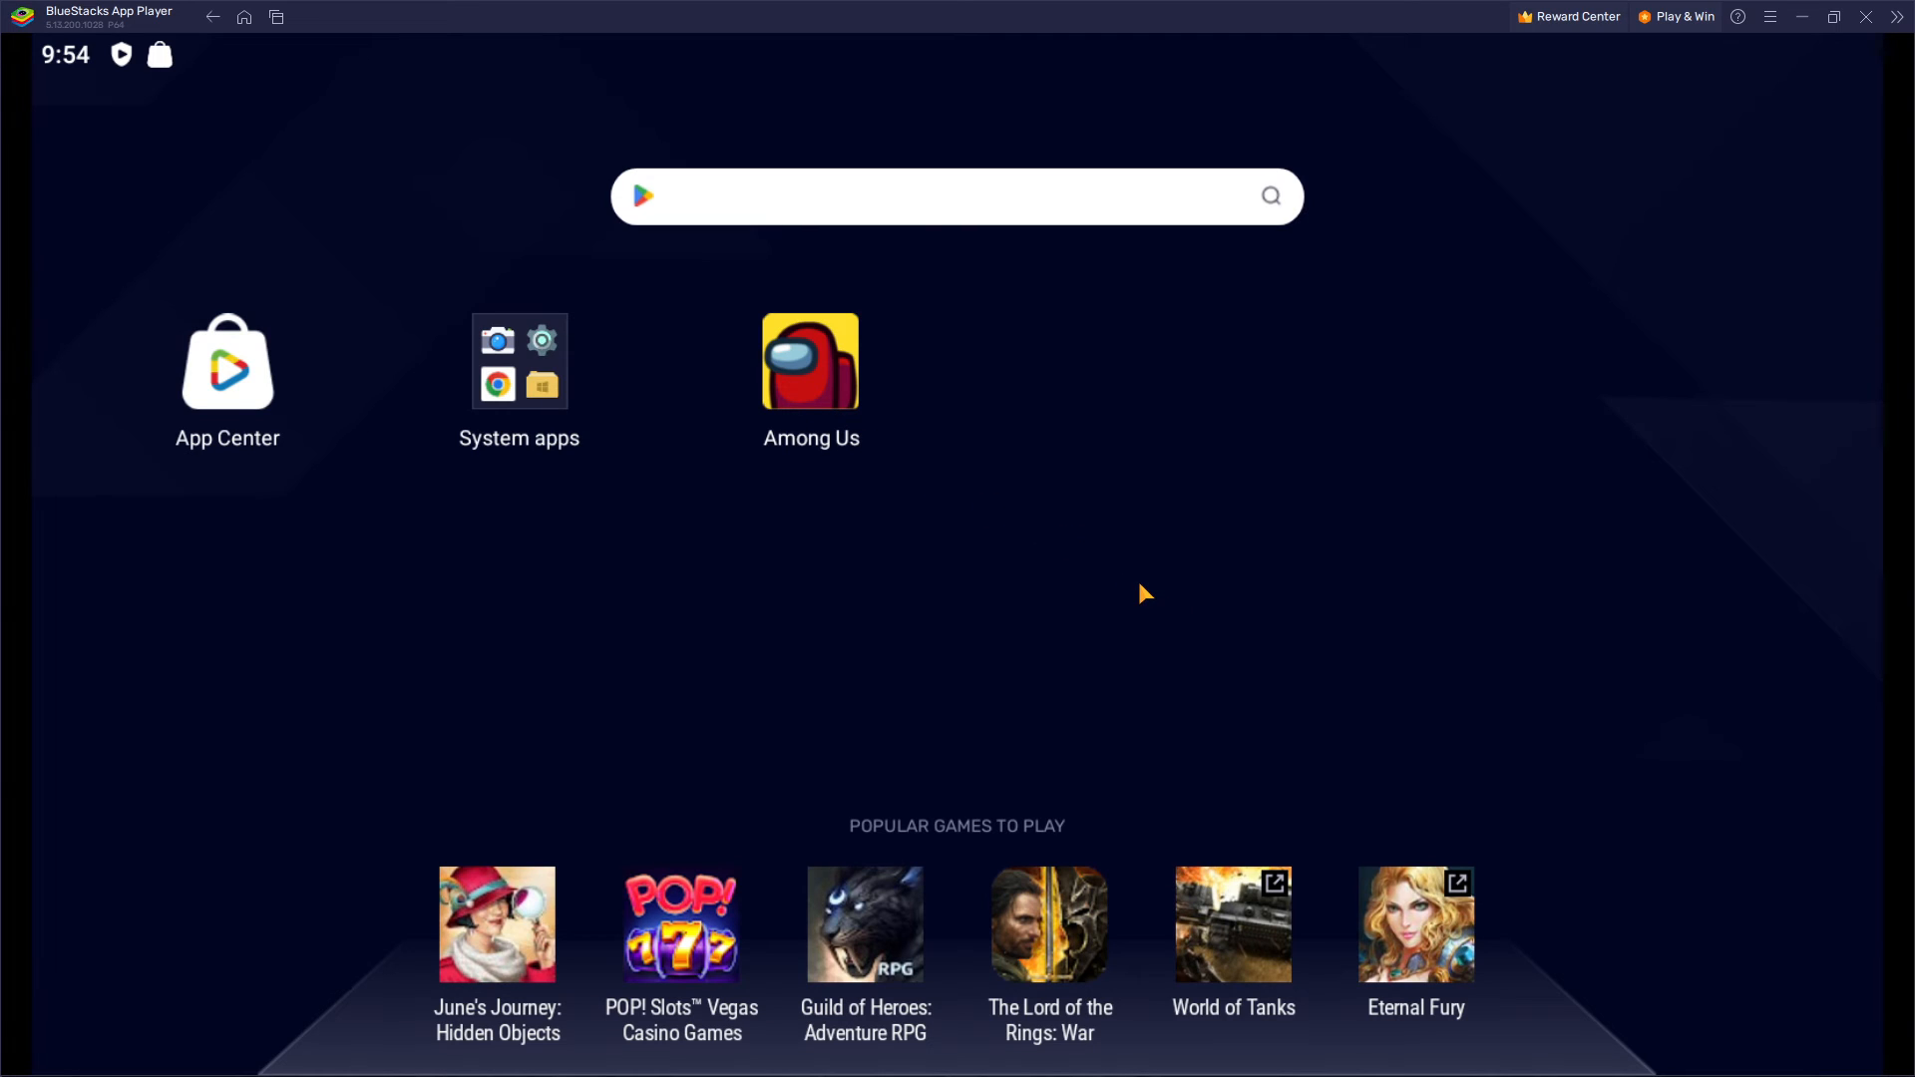